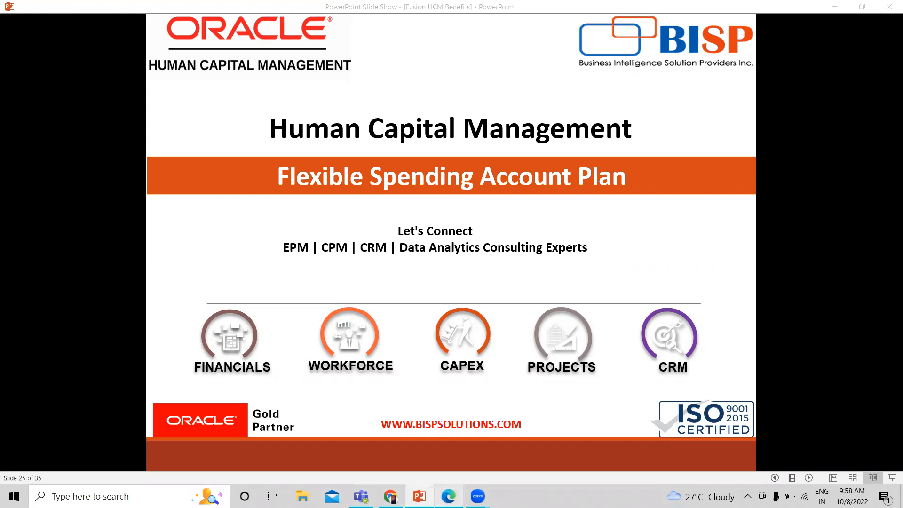
# Step: Leave the slide show and reach the Plan Configuration app under Benefits Administration on the home page
pyautogui.click(447, 495)
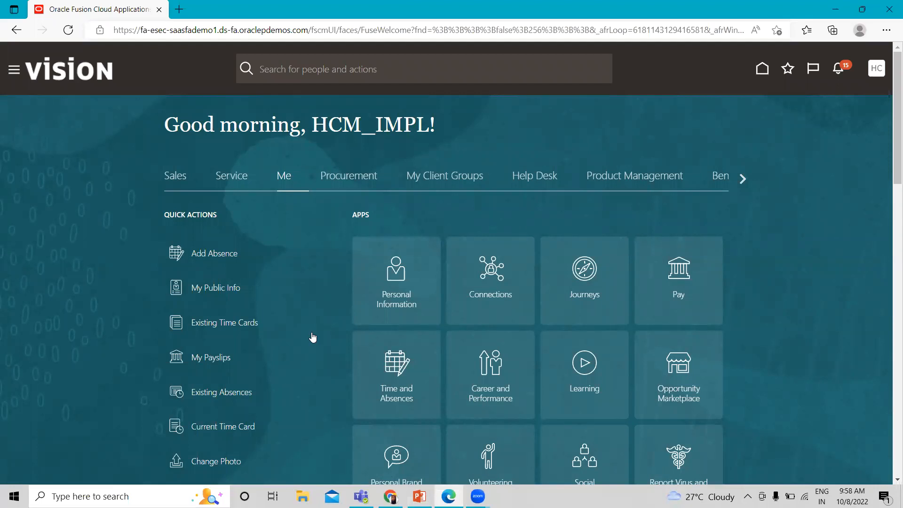
pyautogui.click(743, 178)
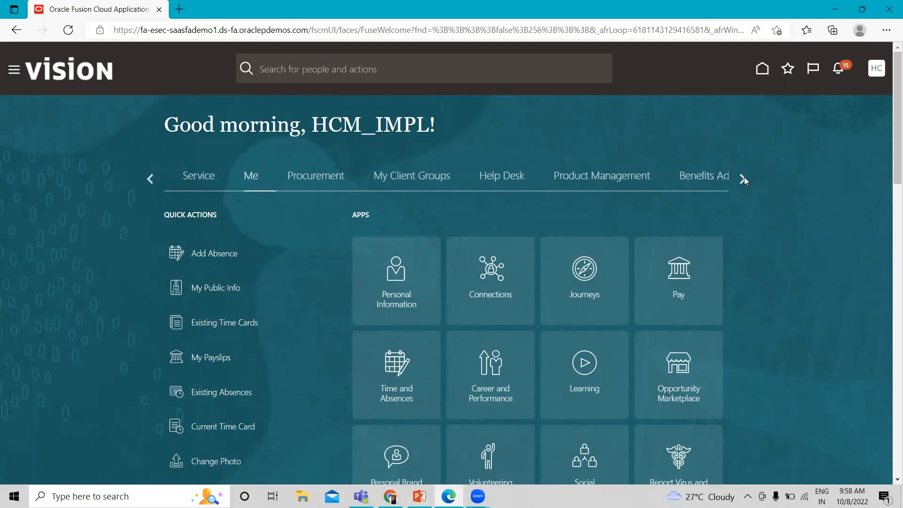
pyautogui.click(743, 178)
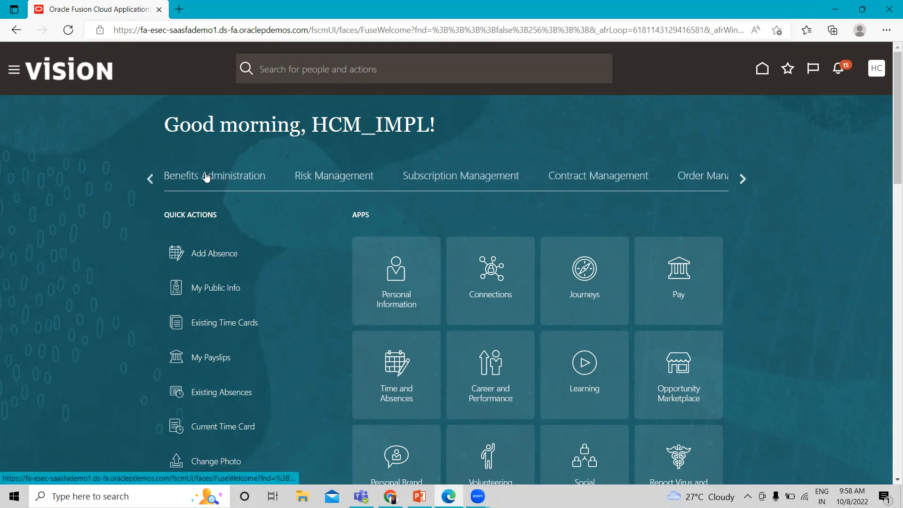
pyautogui.click(214, 176)
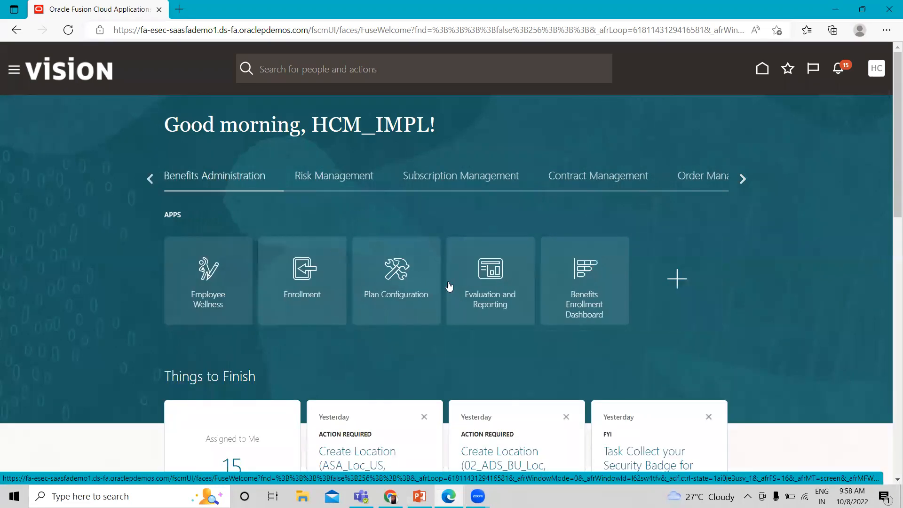
pyautogui.click(396, 280)
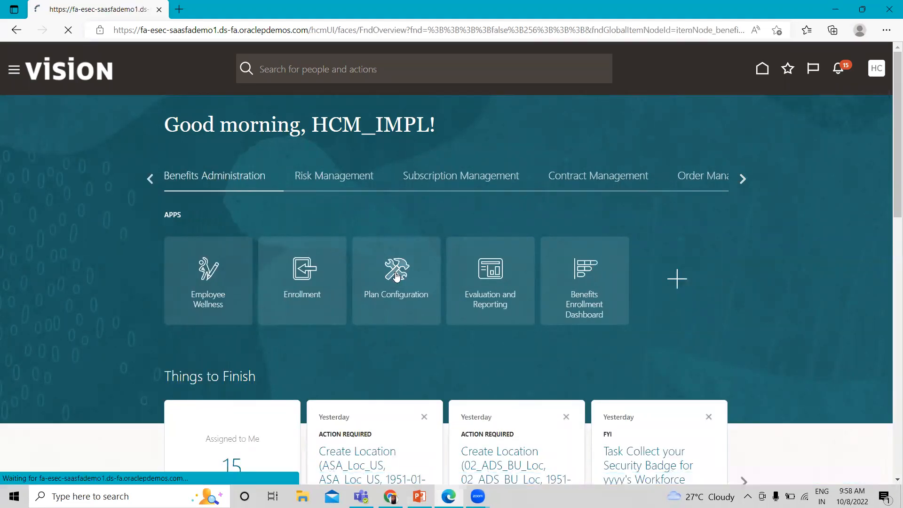
# Step: Search Plans with an effective as-of date of 1/1/22
pyautogui.click(396, 275)
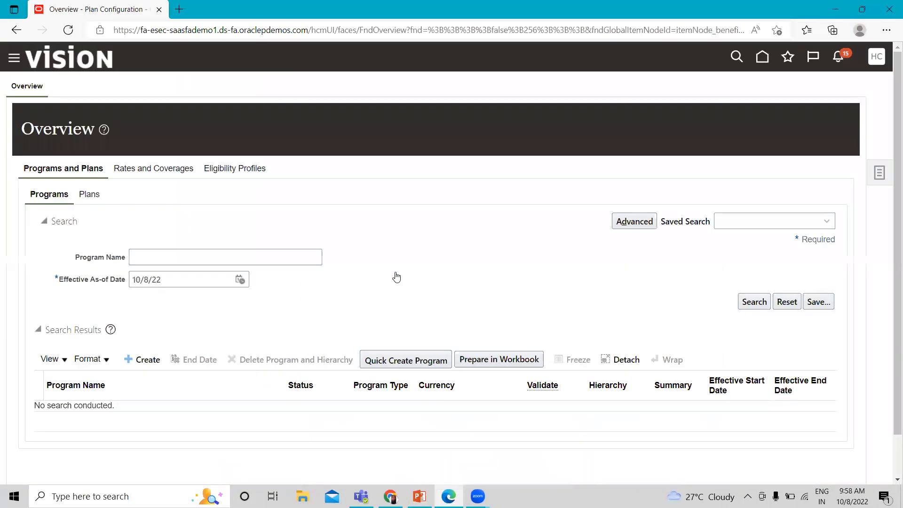
pyautogui.moveTo(72, 157)
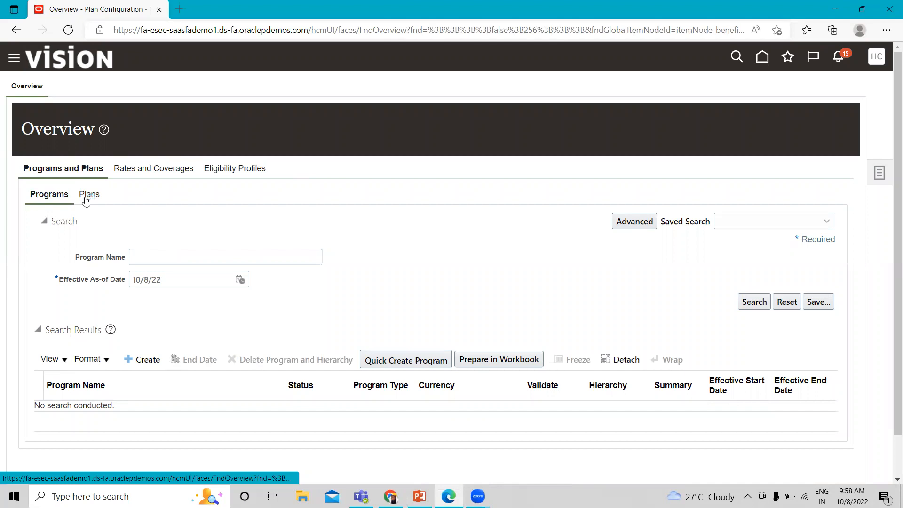
pyautogui.click(88, 194)
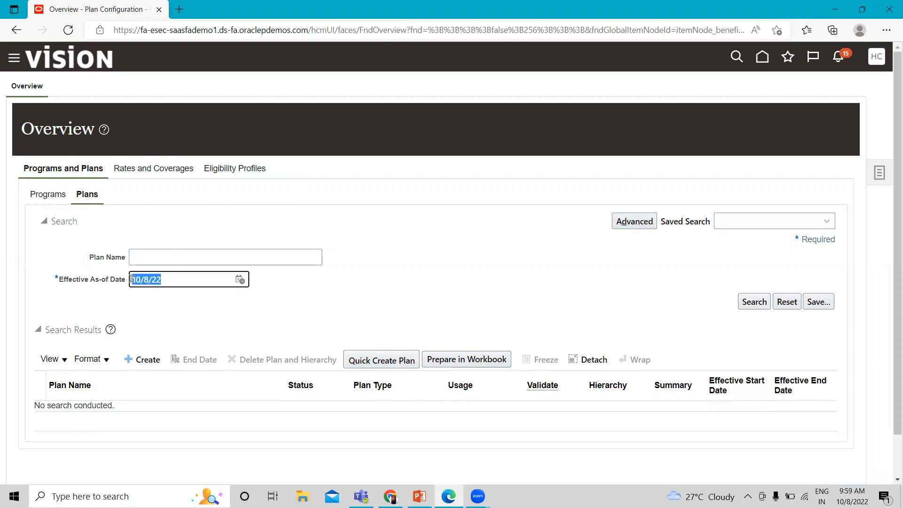
pyautogui.write('1/1/1')
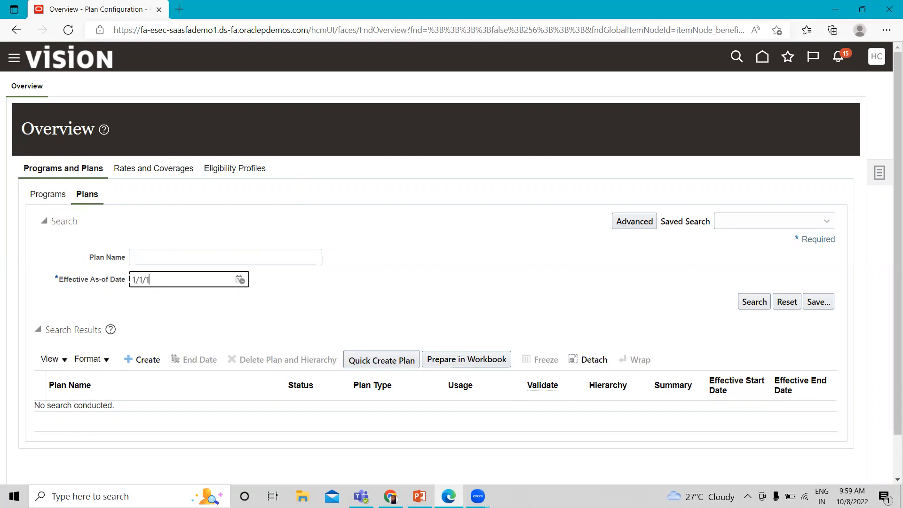
pyautogui.write('22')
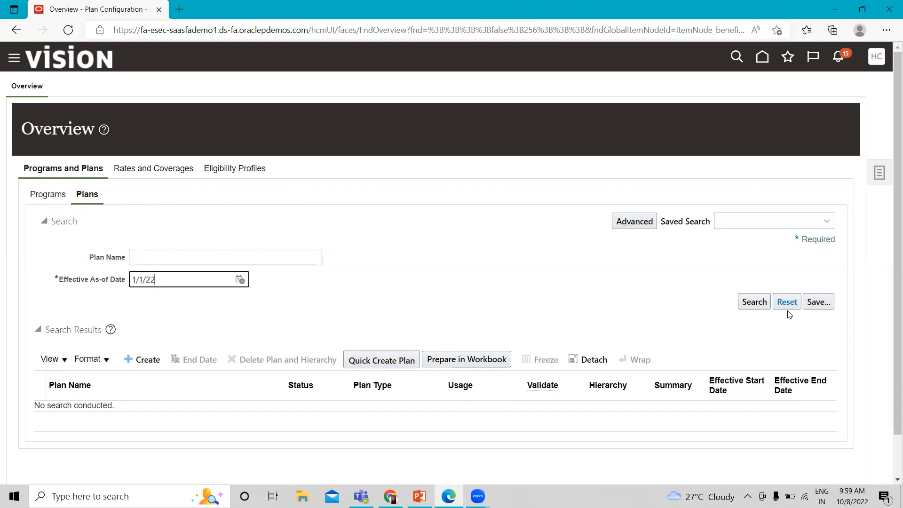
pyautogui.moveTo(638, 305)
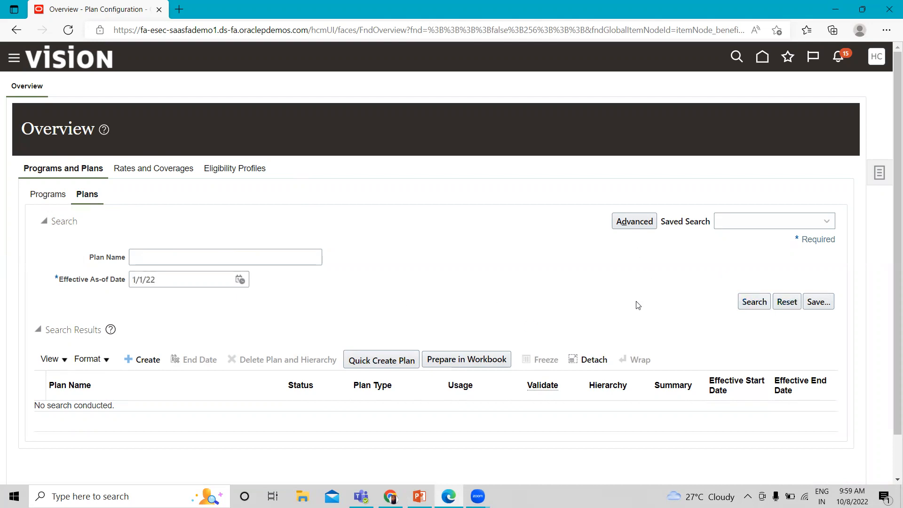
pyautogui.click(753, 301)
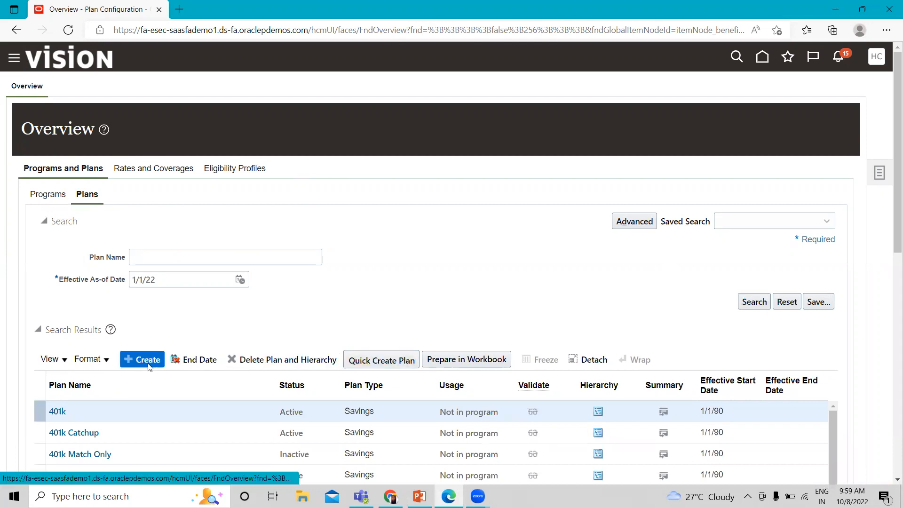
# Step: Start the guided Create Plan flow, then cancel and discard it
pyautogui.click(142, 359)
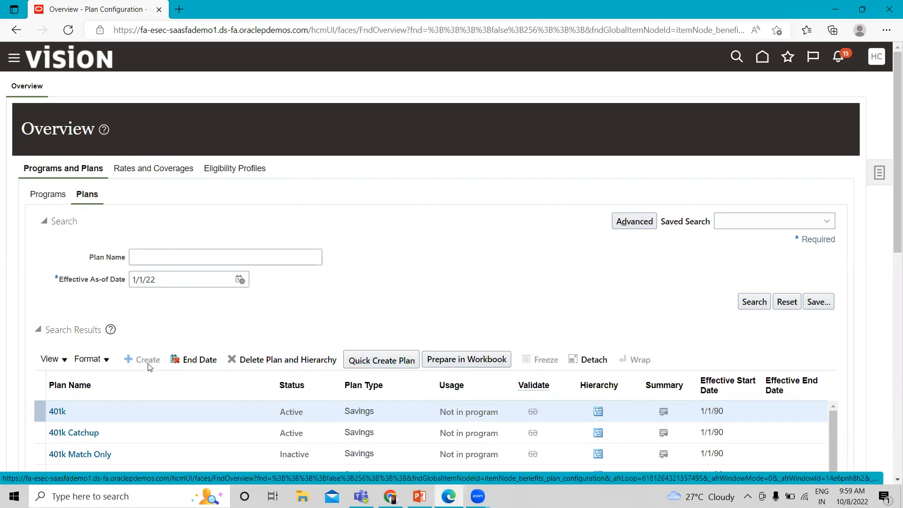
pyautogui.click(146, 359)
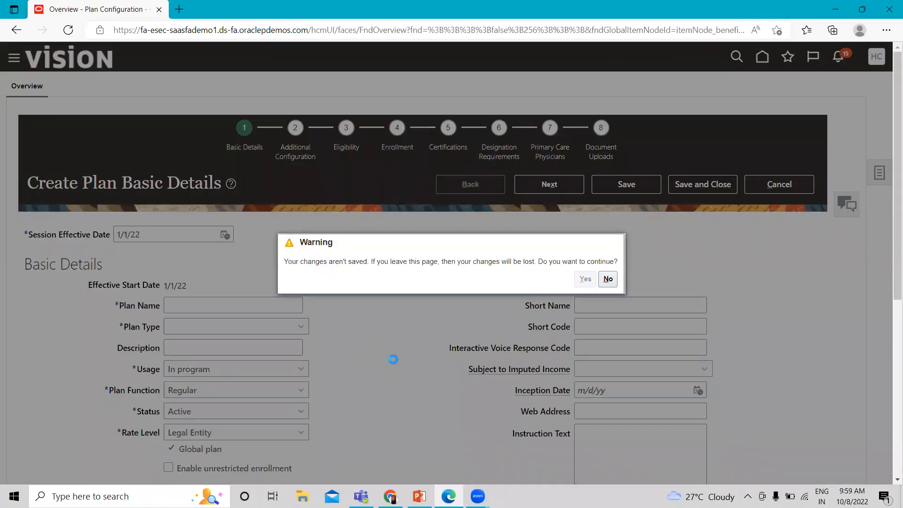
pyautogui.click(584, 278)
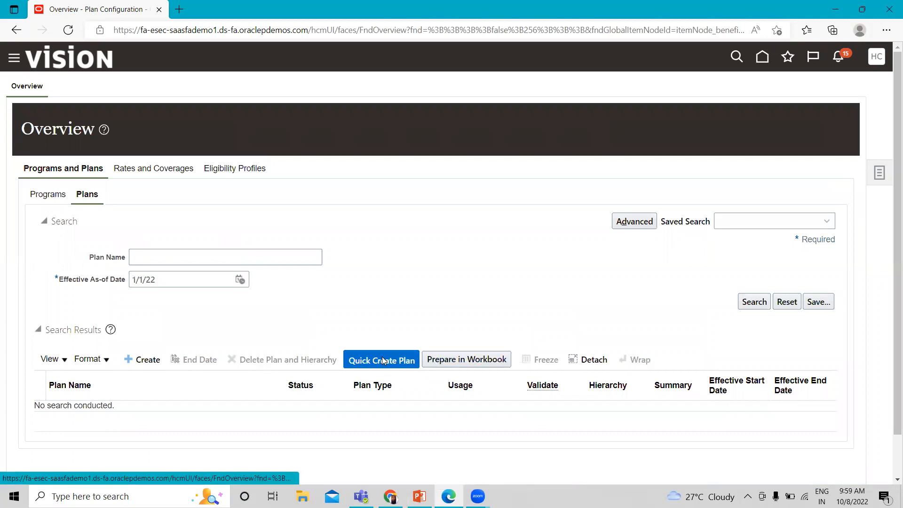
# Step: Start a Quick Create Plan and name it B03 Flexible Spending Account
pyautogui.click(381, 359)
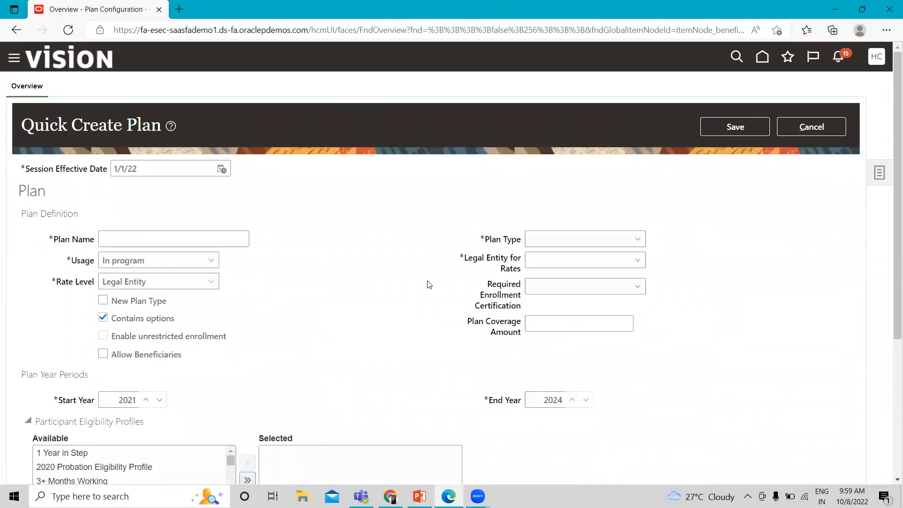
pyautogui.moveTo(111, 184)
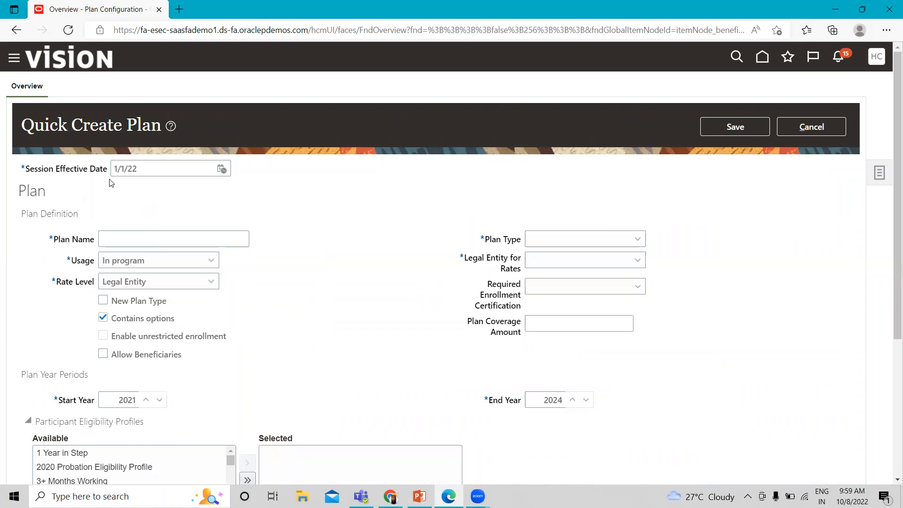
pyautogui.moveTo(158, 182)
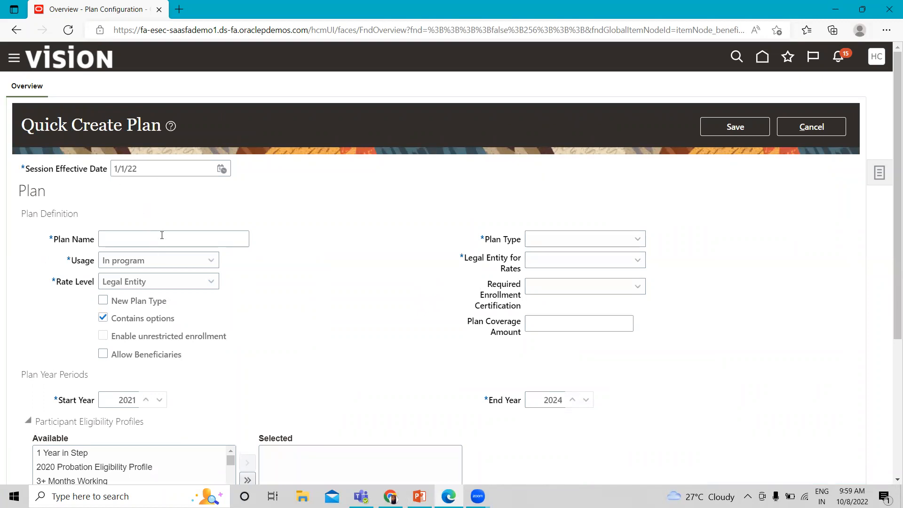
pyautogui.click(173, 238)
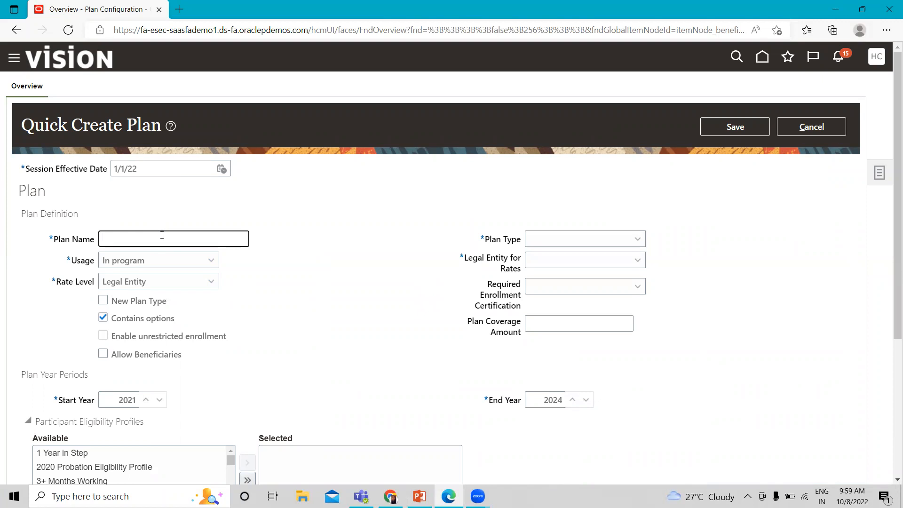
pyautogui.write('B0')
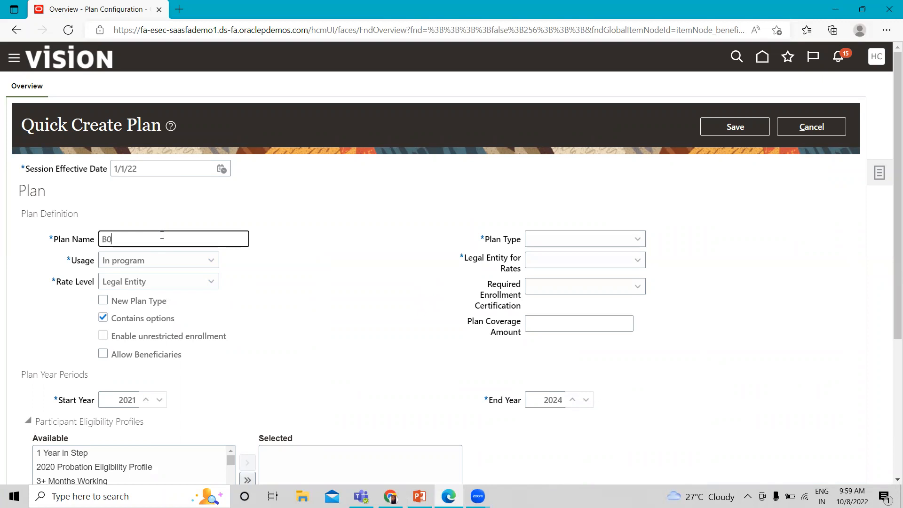
pyautogui.write('3')
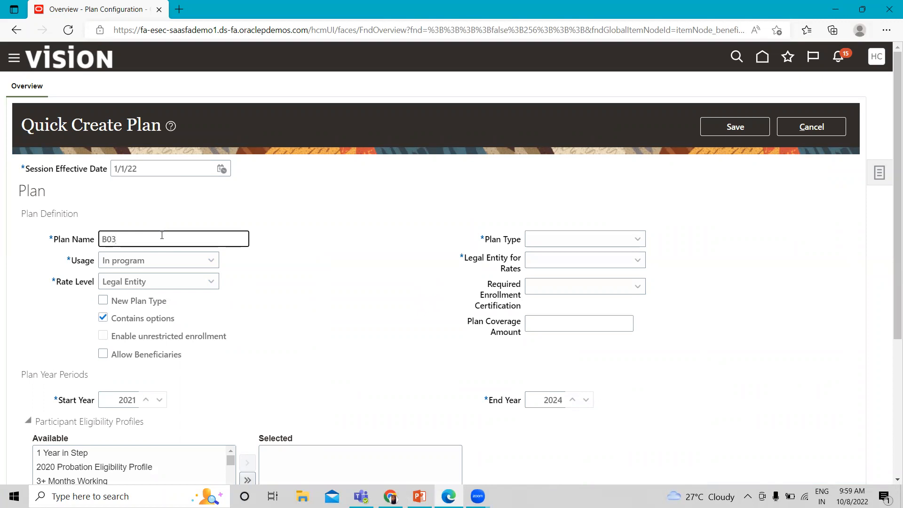
pyautogui.write('F')
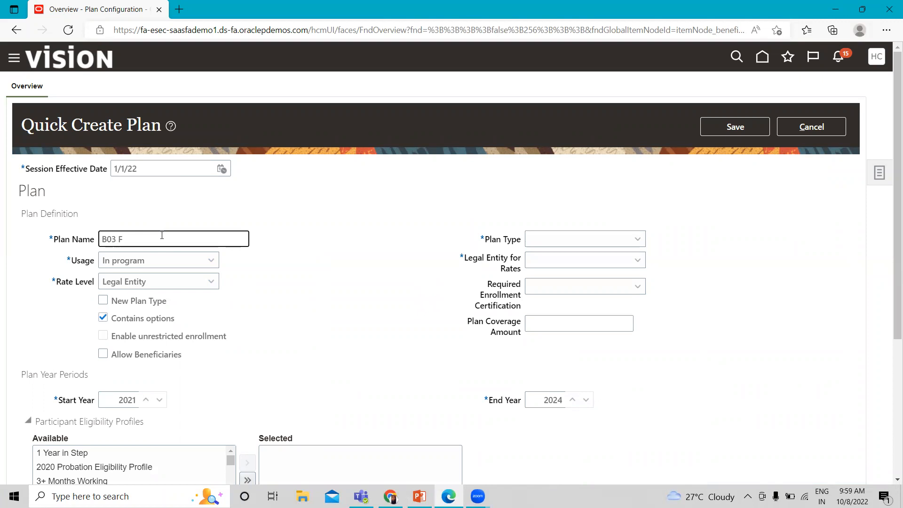
pyautogui.write('lex')
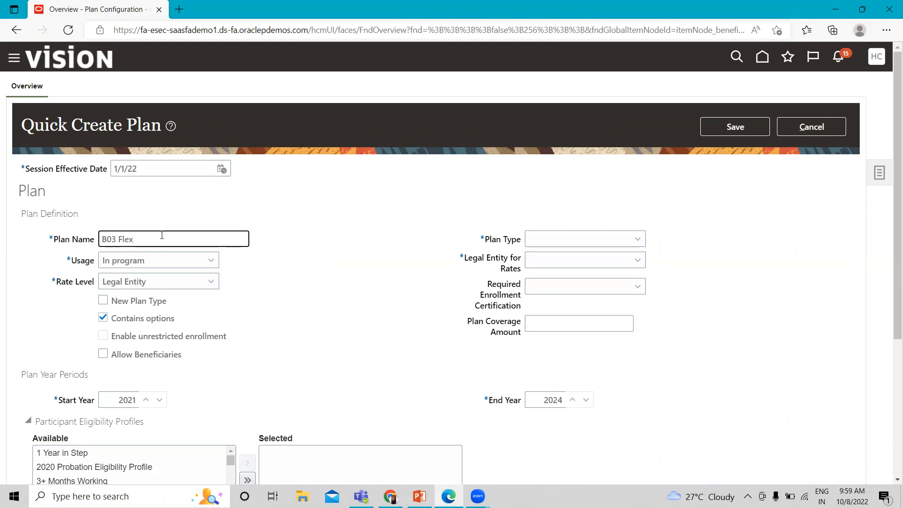
pyautogui.write('ible')
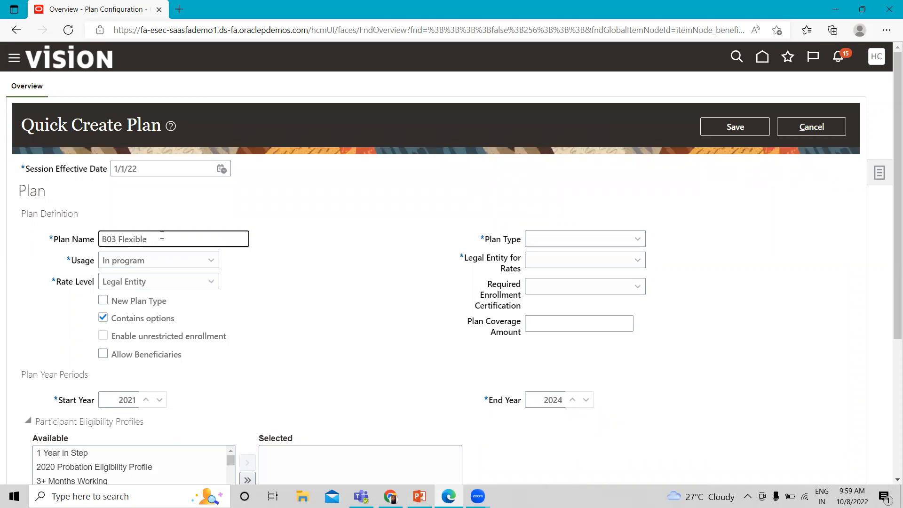
pyautogui.write('Spend')
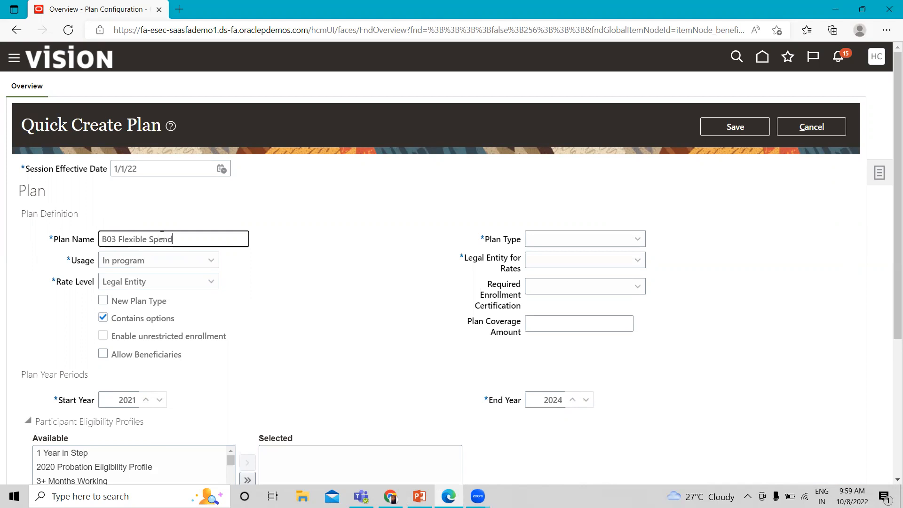
pyautogui.write('ing')
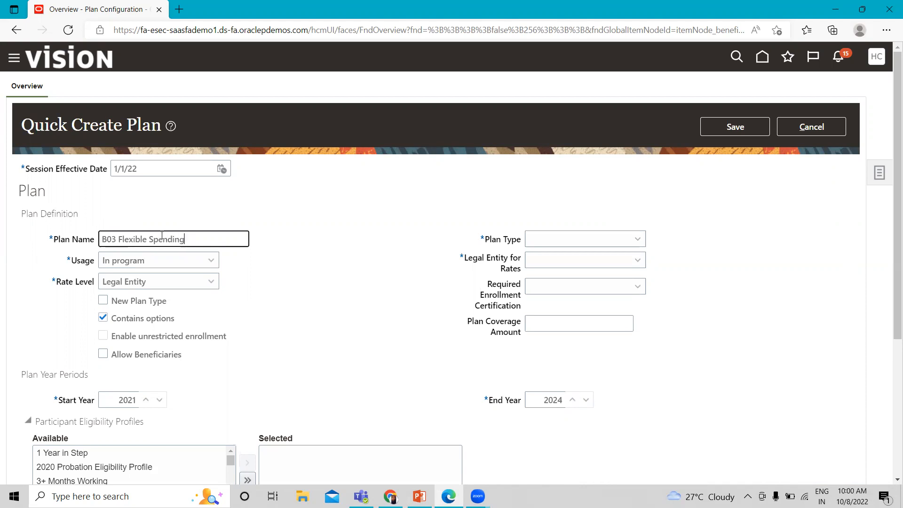
pyautogui.write('Ac')
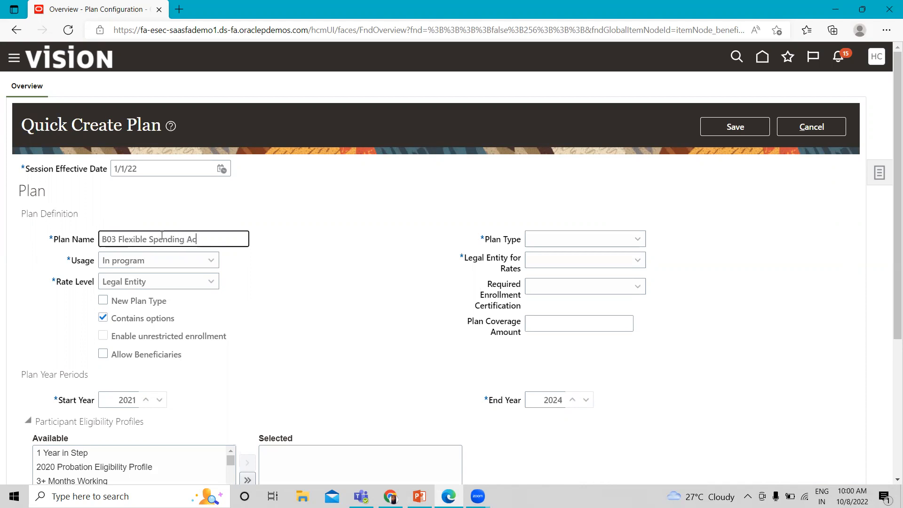
pyautogui.write('count')
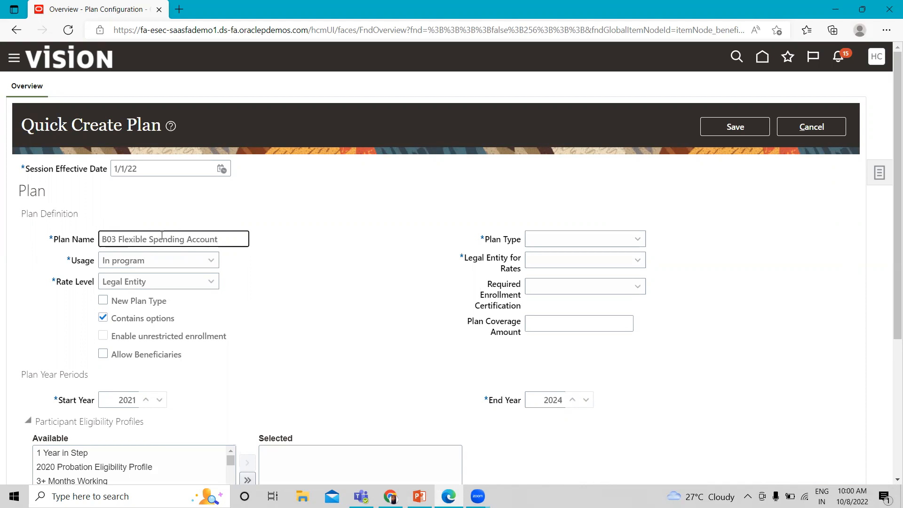
pyautogui.moveTo(258, 299)
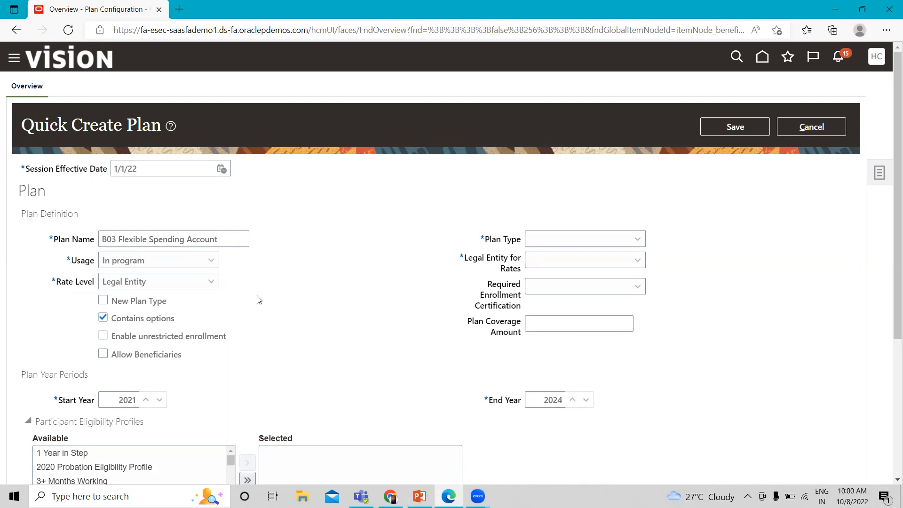
pyautogui.moveTo(147, 283)
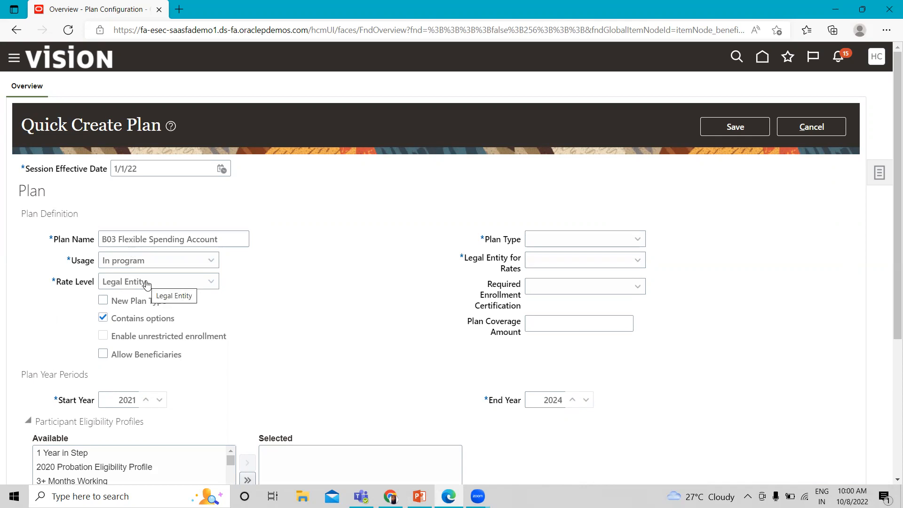
# Step: Choose plan type Other with US1 Legal Entity for rates
pyautogui.click(636, 239)
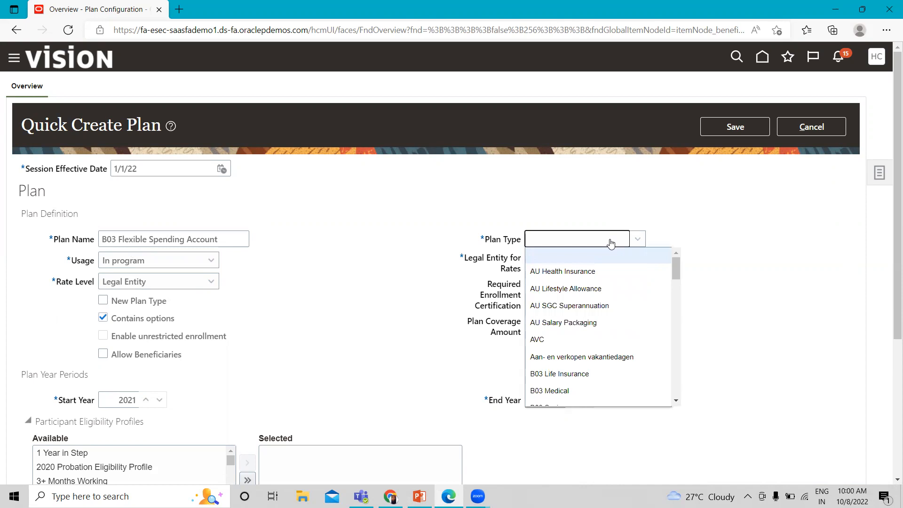
pyautogui.scroll(-3)
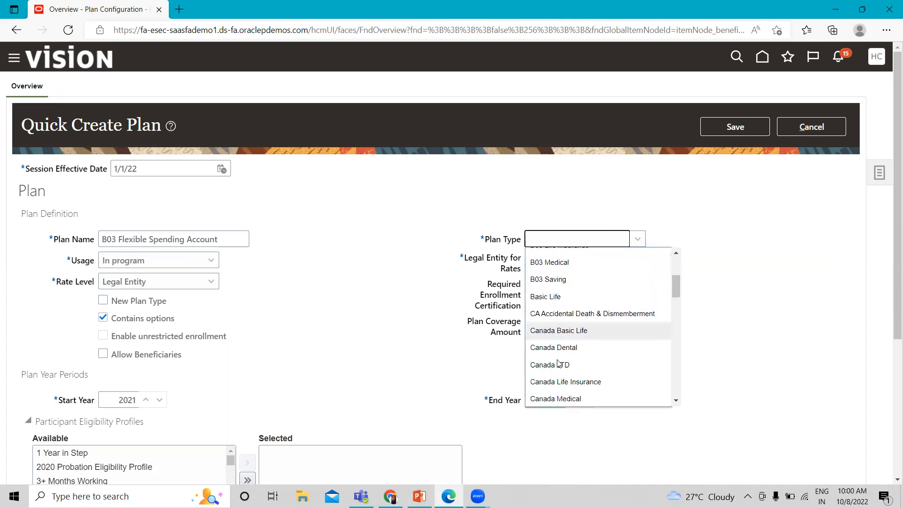
pyautogui.scroll(-3)
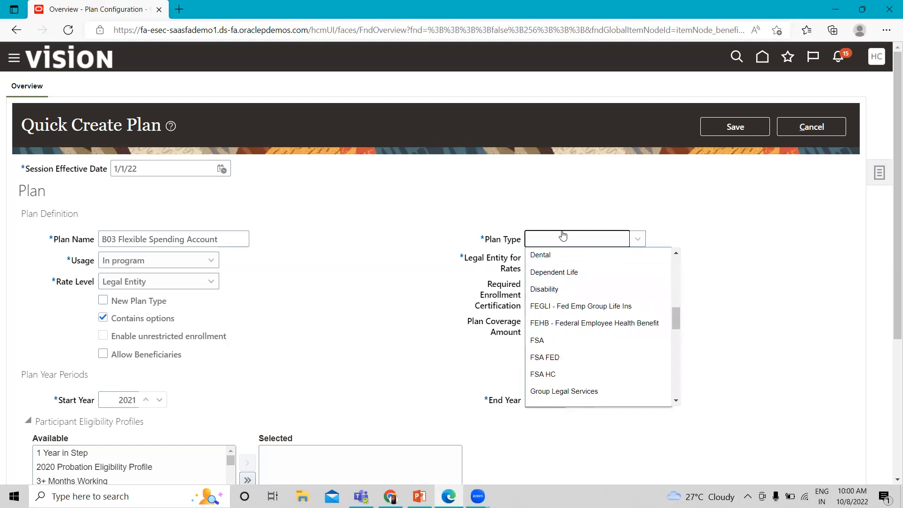
pyautogui.click(538, 397)
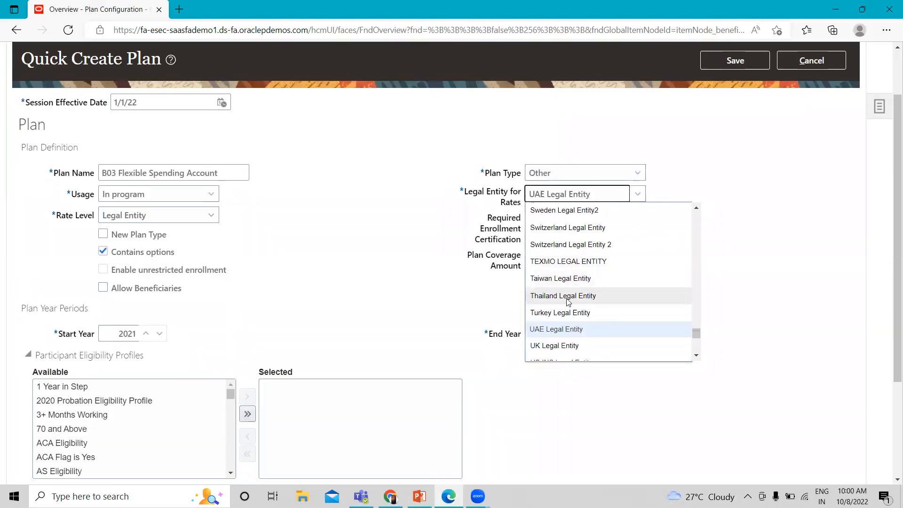
pyautogui.click(556, 361)
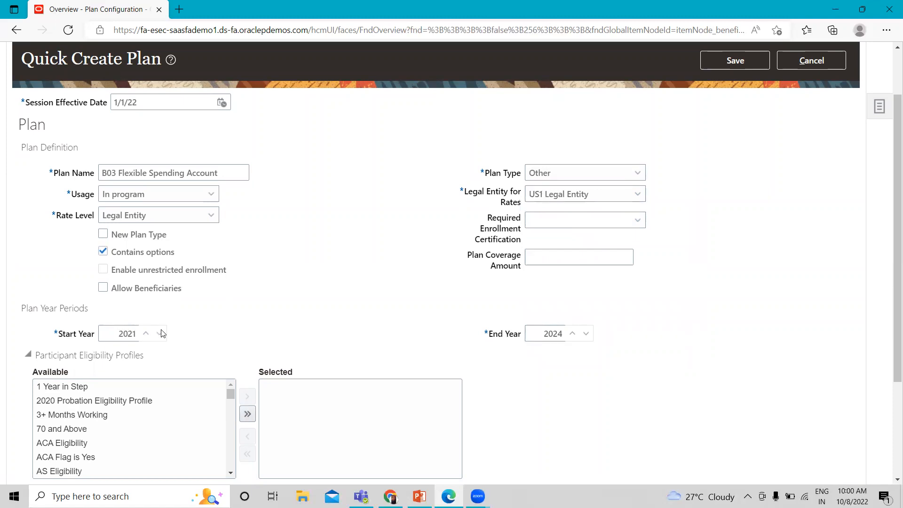
# Step: Set plan years 2022 to 2026 and turn off Contains options
pyautogui.click(146, 337)
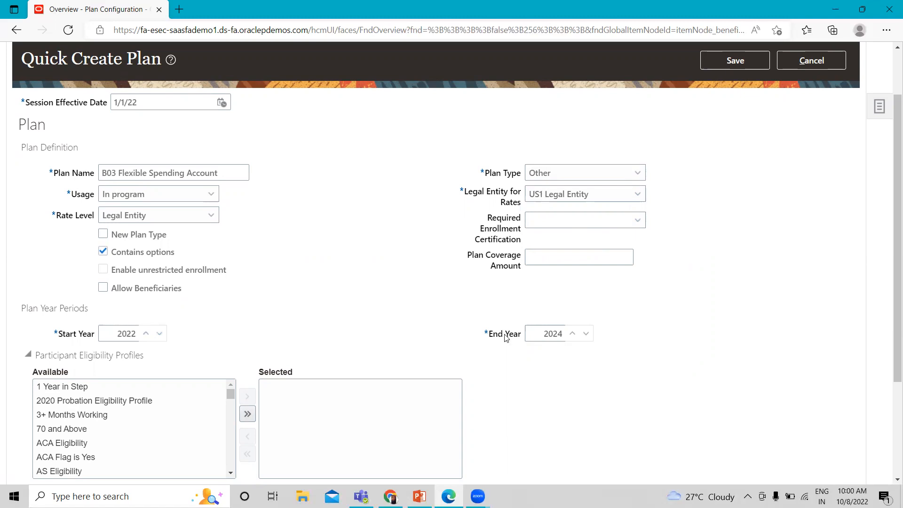
pyautogui.moveTo(626, 332)
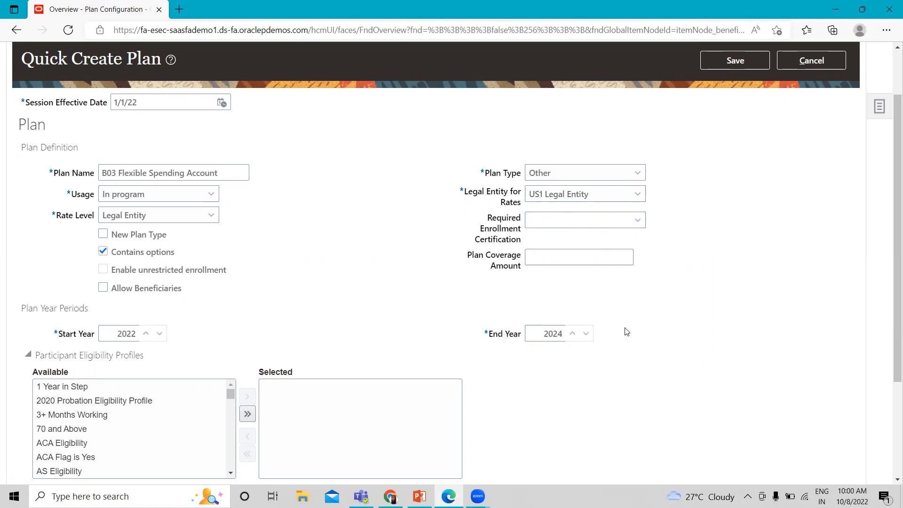
pyautogui.click(586, 338)
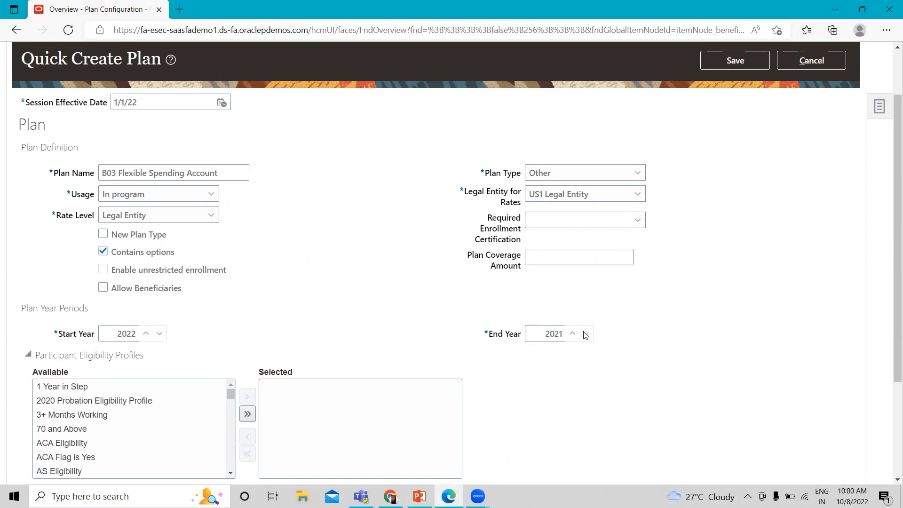
pyautogui.click(573, 329)
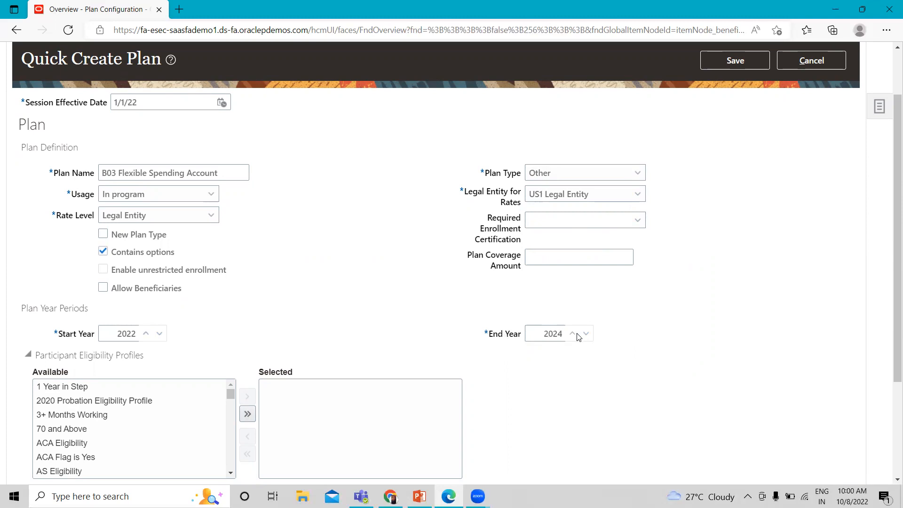
pyautogui.click(573, 330)
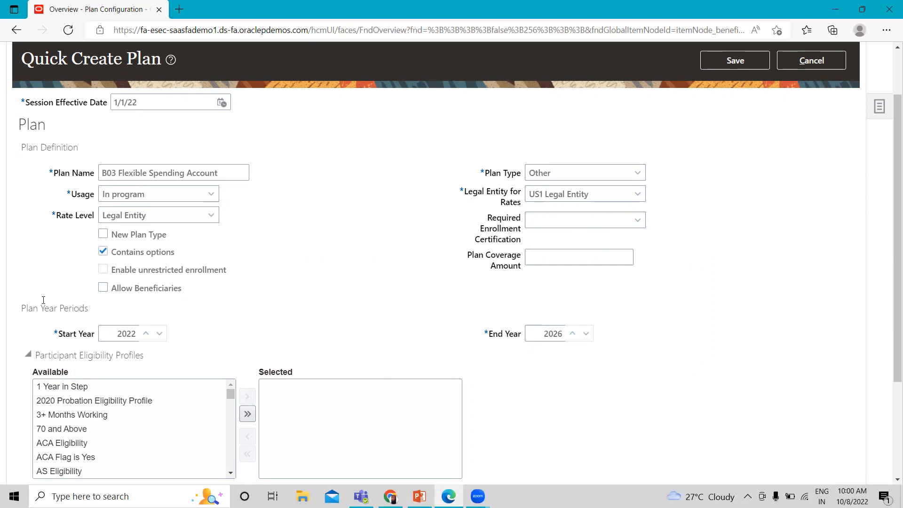
pyautogui.scroll(-3)
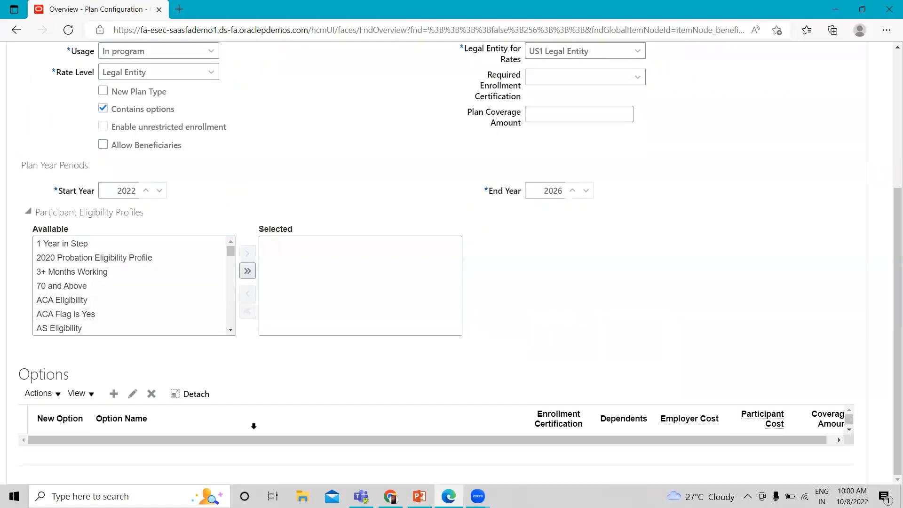
pyautogui.scroll(3)
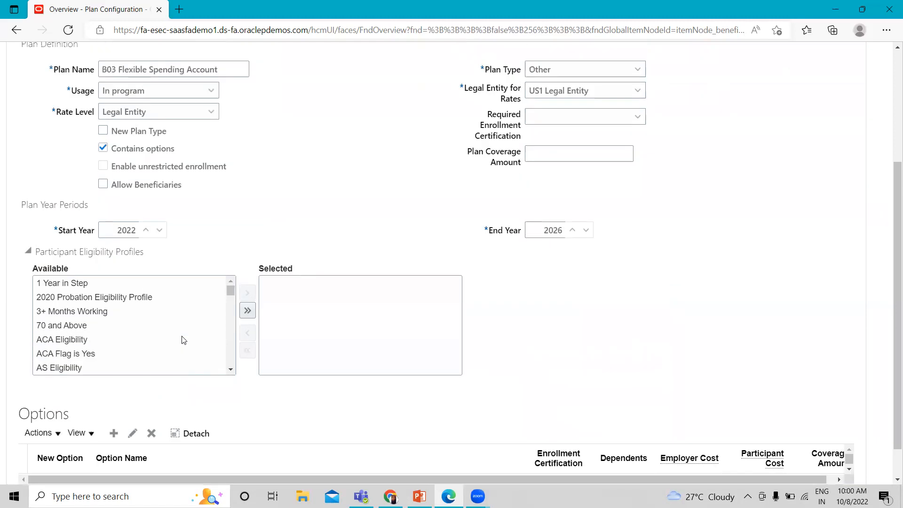
pyautogui.scroll(3)
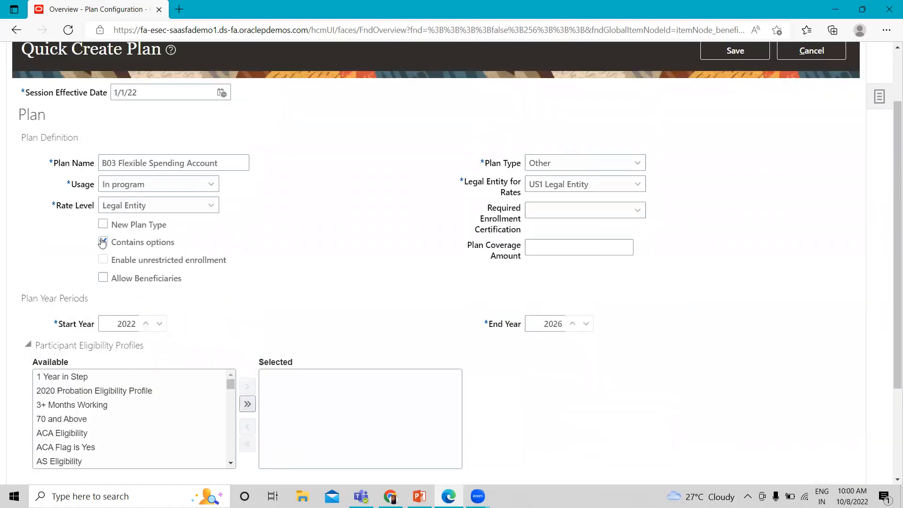
pyautogui.click(103, 241)
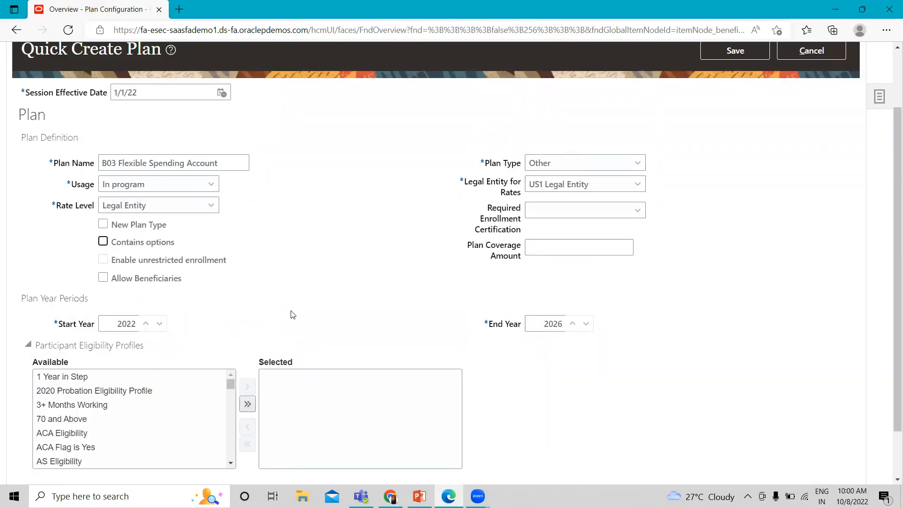
pyautogui.scroll(-3)
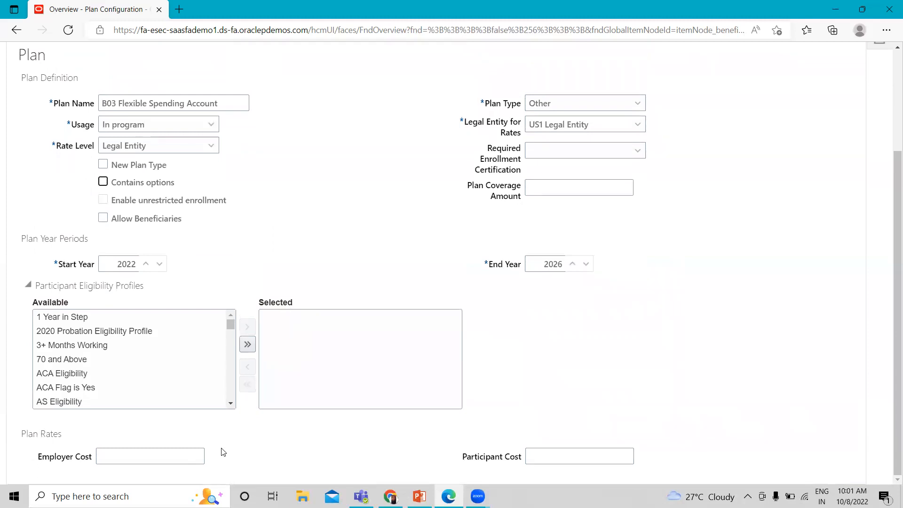
pyautogui.scroll(3)
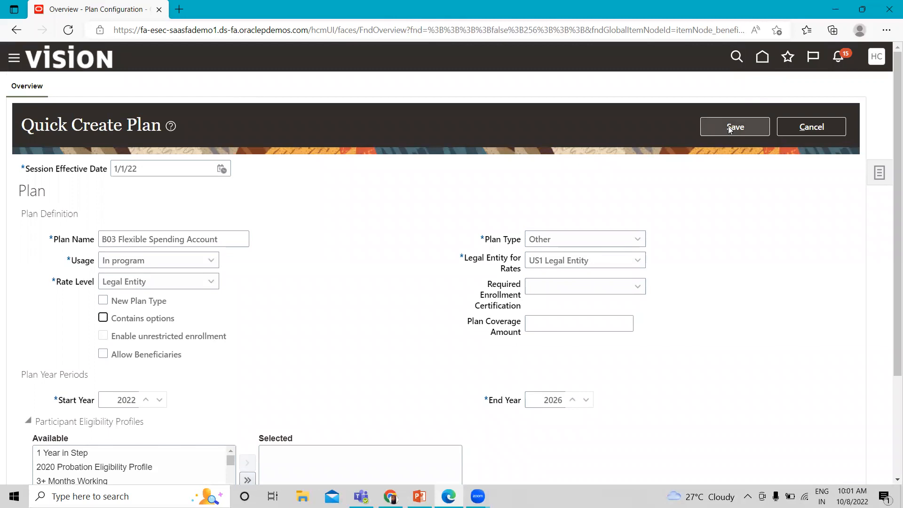
# Step: Save the new plan and acknowledge the confirmation, landing on its Plan Summary
pyautogui.click(734, 127)
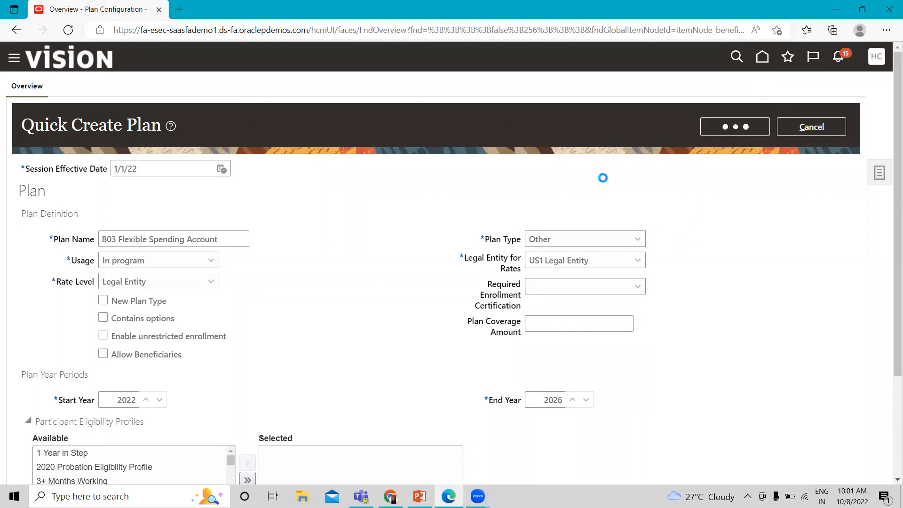
pyautogui.click(734, 126)
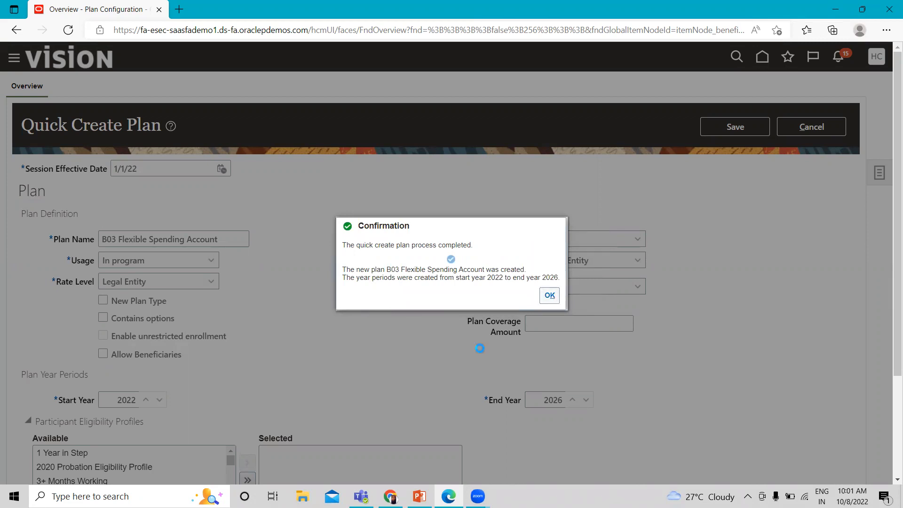
pyautogui.click(547, 294)
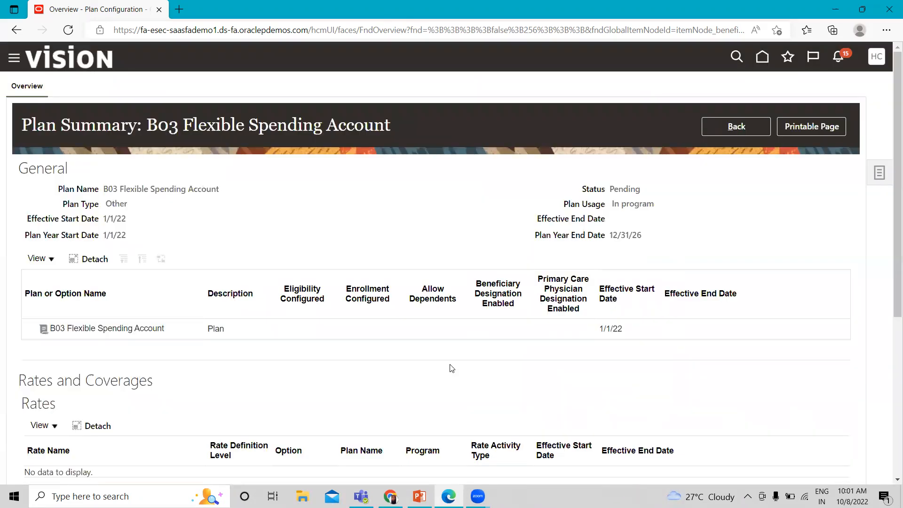
pyautogui.moveTo(735, 126)
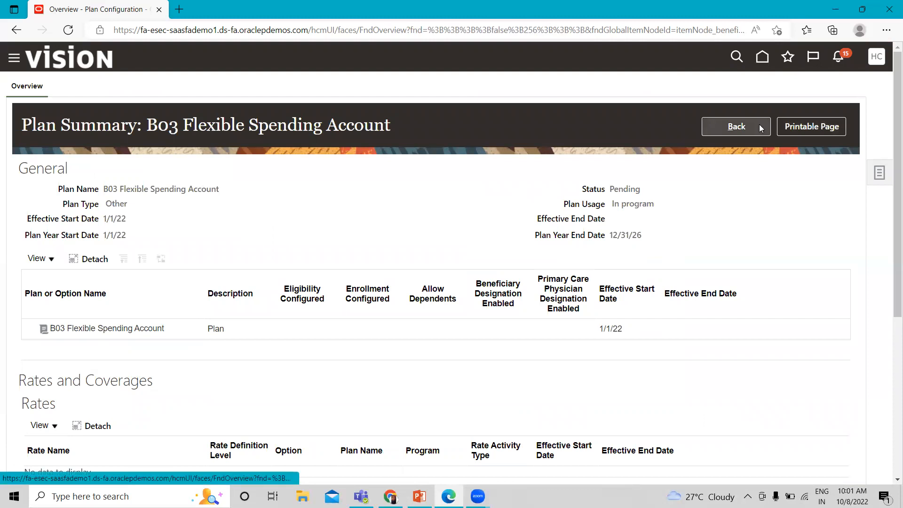
# Step: Back on the plans overview, search b03 and open B03 Supplemental Life's hierarchy
pyautogui.click(736, 126)
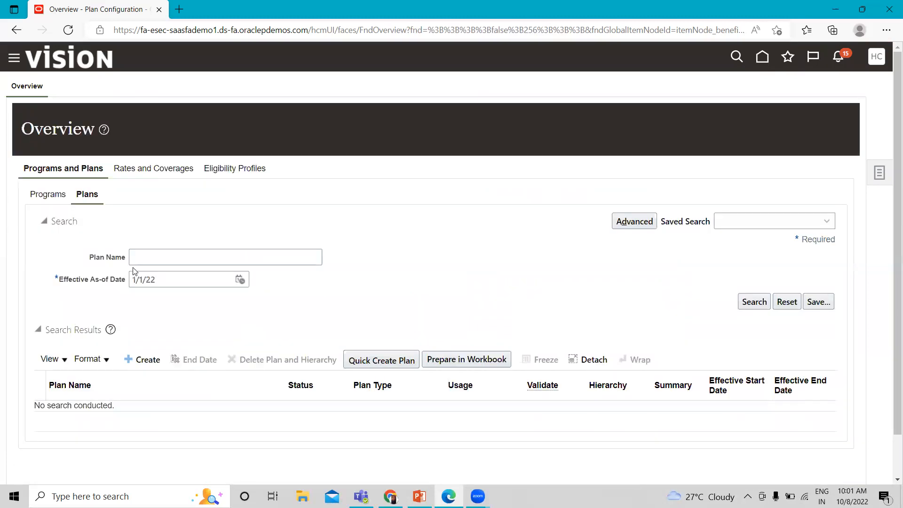
pyautogui.write('b')
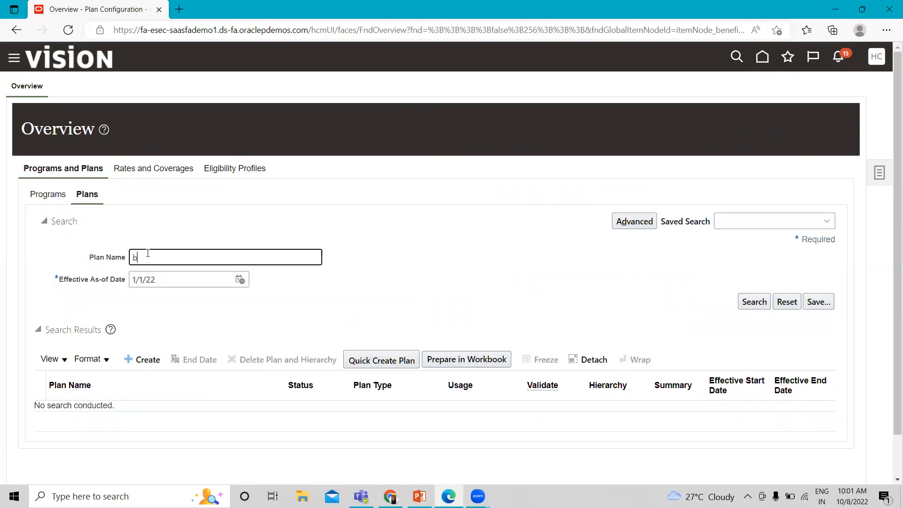
pyautogui.write('03')
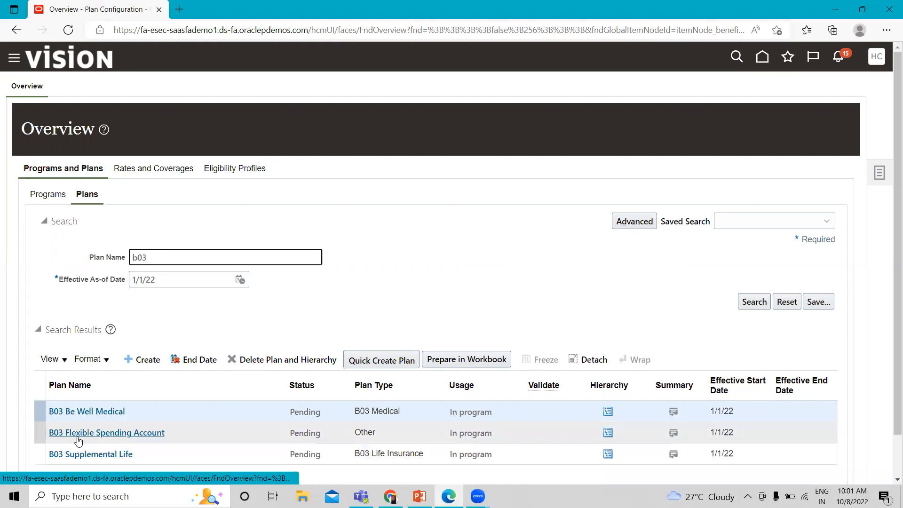
pyautogui.moveTo(170, 438)
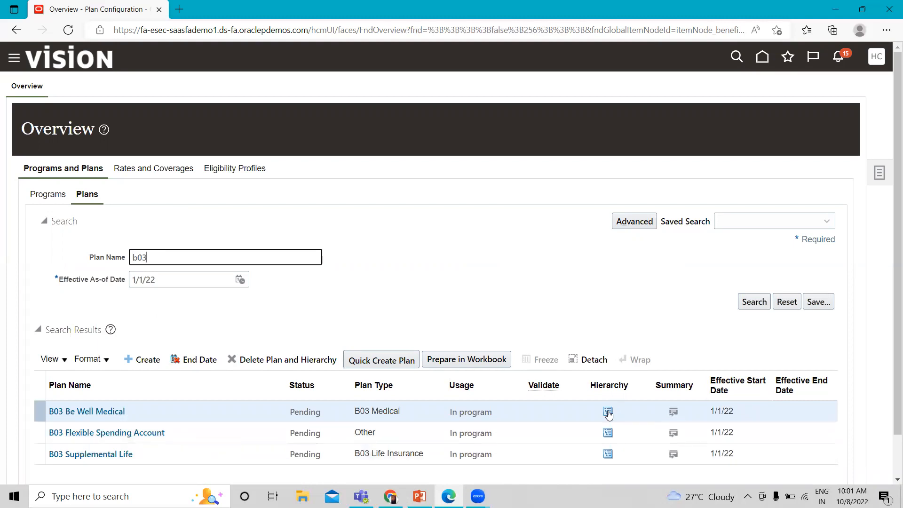
pyautogui.moveTo(607, 433)
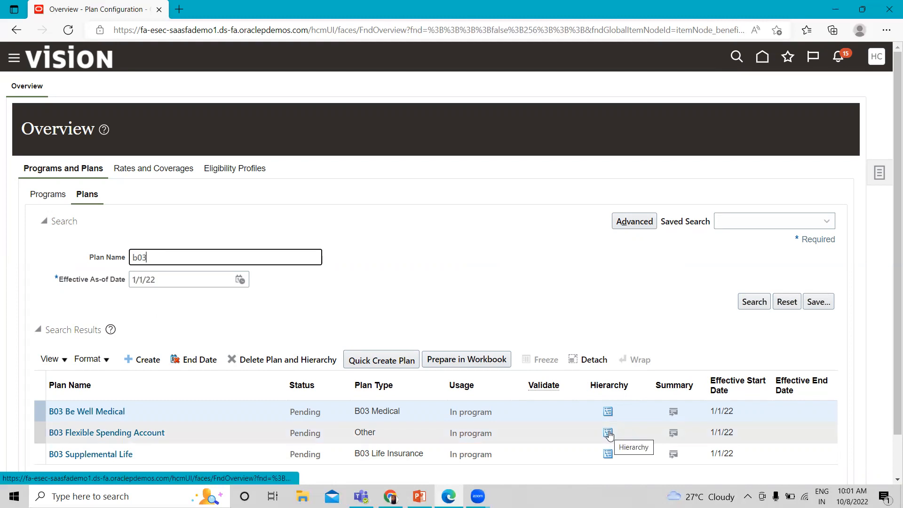
pyautogui.click(607, 454)
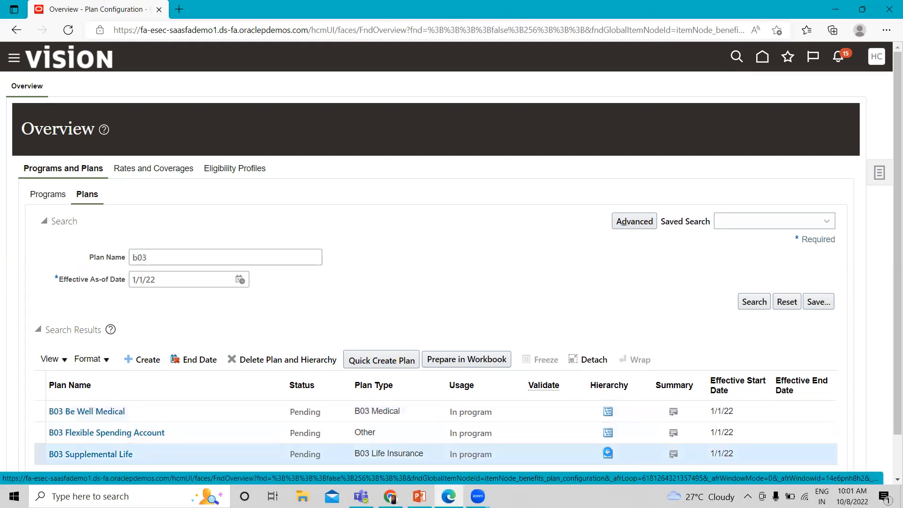
# Step: Select B03 Supplemental Life in the hierarchy, view its Plan Summary, then go back
pyautogui.click(607, 454)
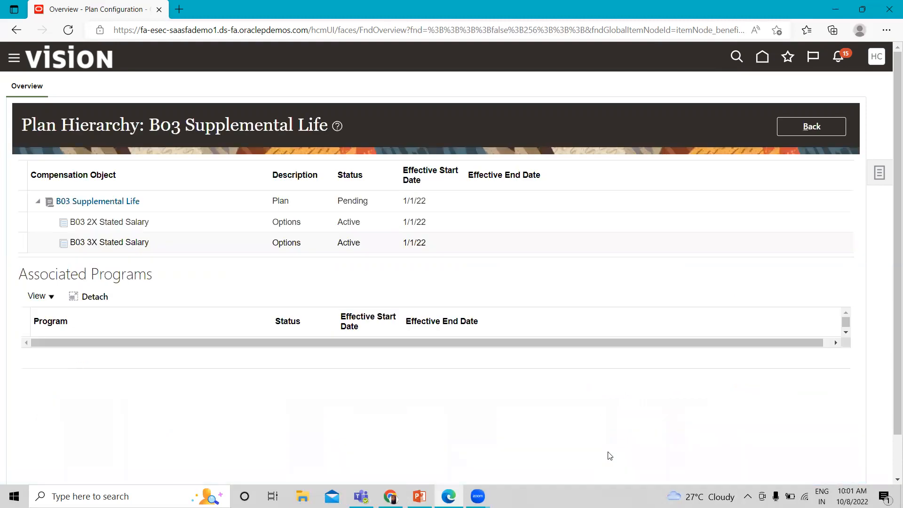
pyautogui.click(109, 222)
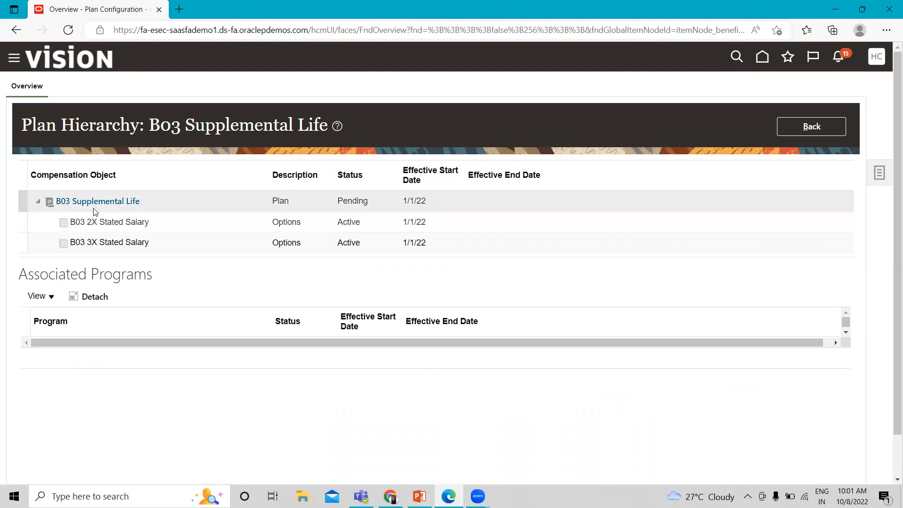
pyautogui.click(109, 221)
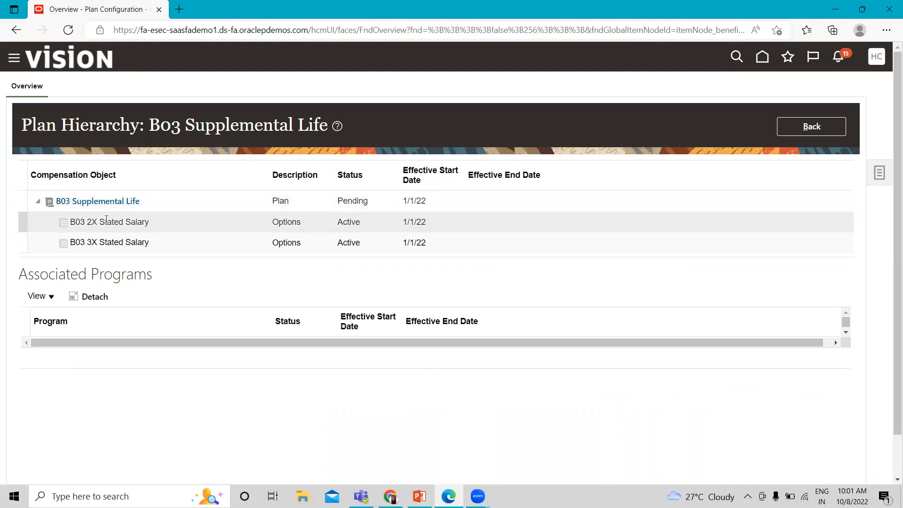
pyautogui.click(109, 242)
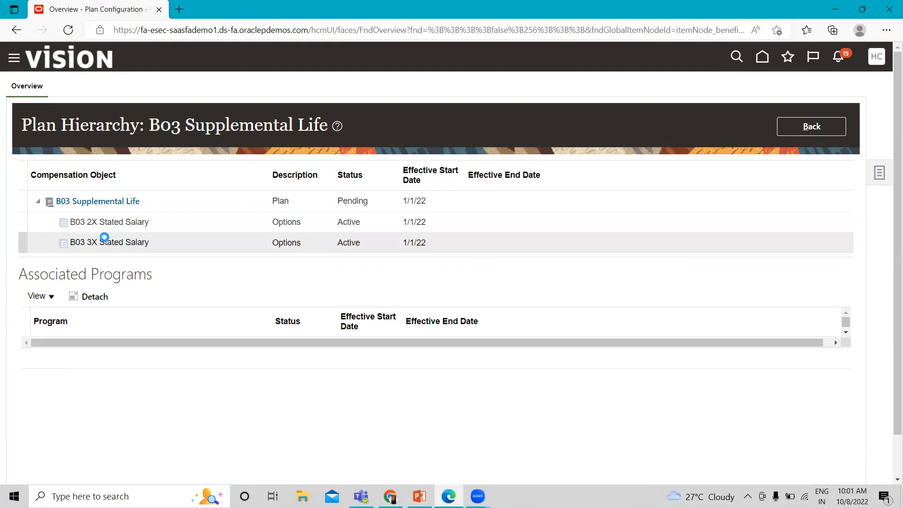
pyautogui.moveTo(97, 201)
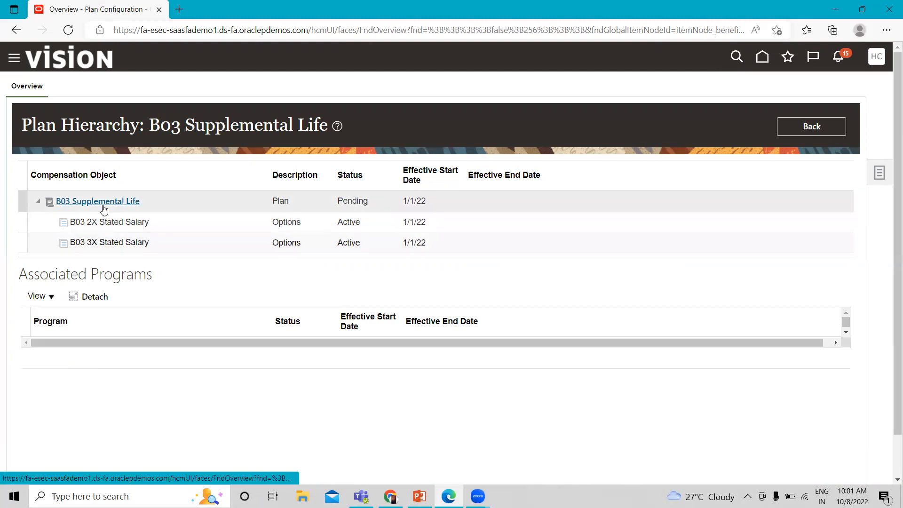
pyautogui.moveTo(366, 208)
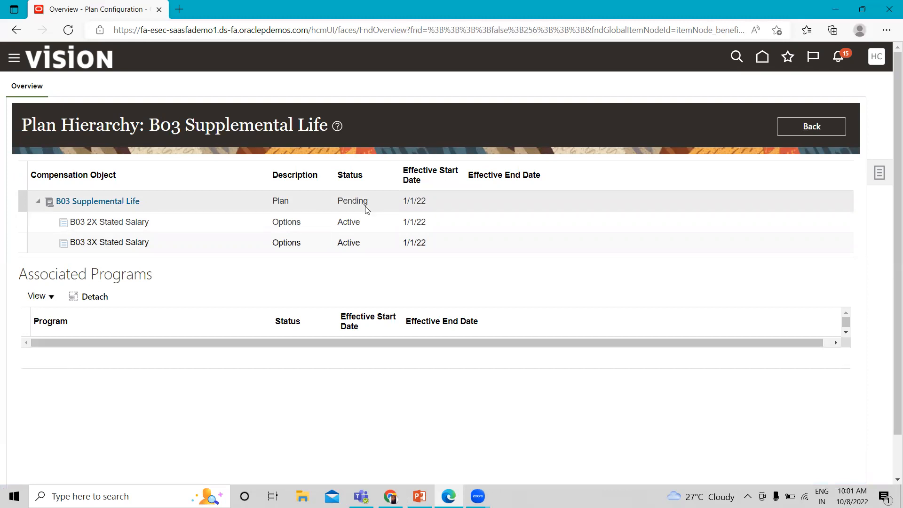
pyautogui.moveTo(350, 209)
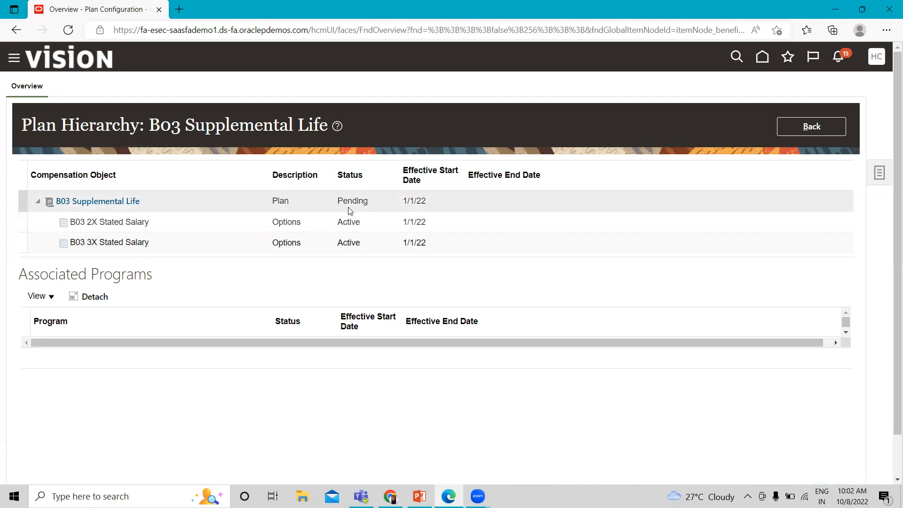
pyautogui.moveTo(146, 210)
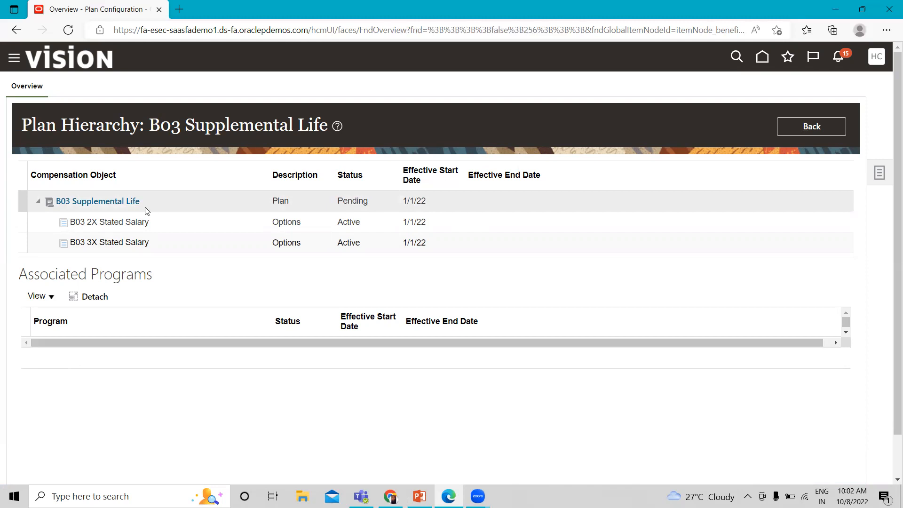
pyautogui.click(96, 202)
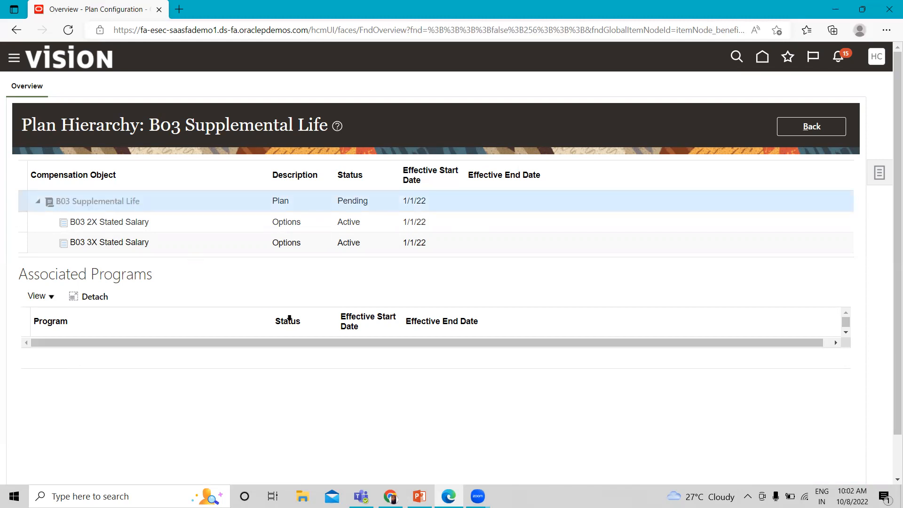
pyautogui.click(97, 201)
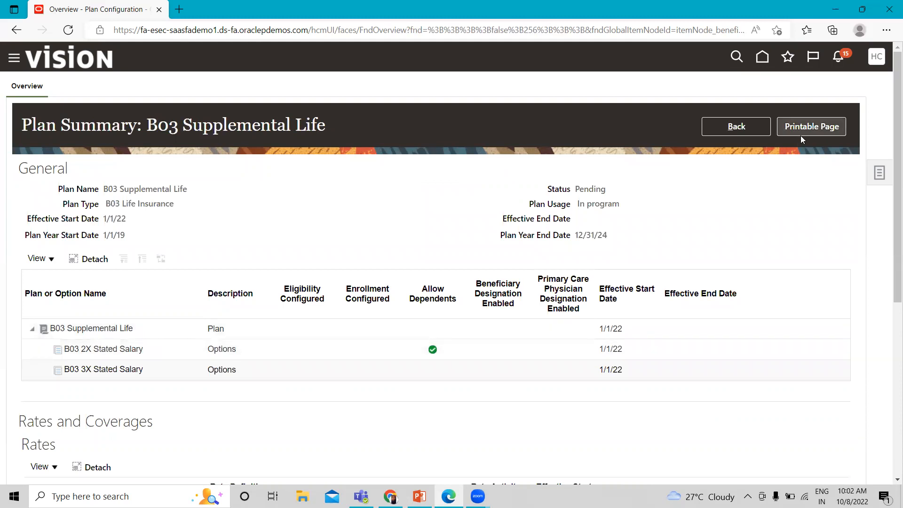
pyautogui.click(736, 126)
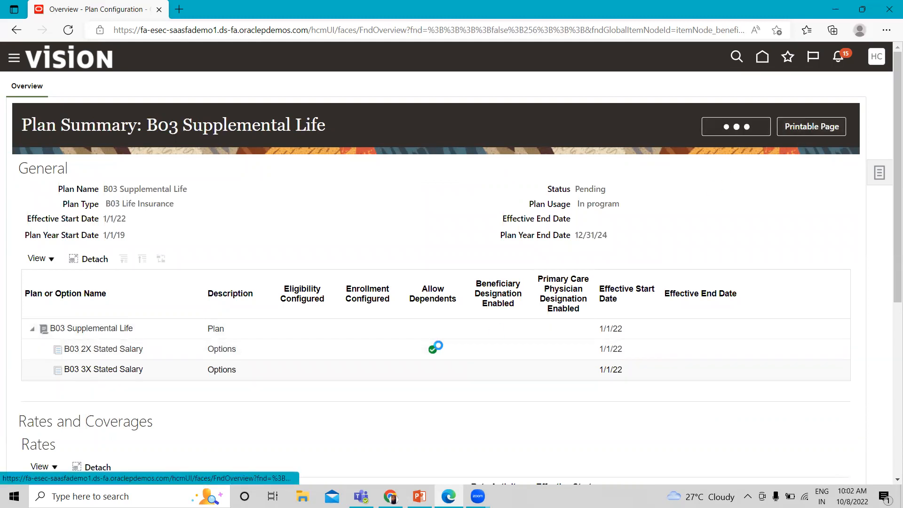
# Step: Search the plans overview for plan name b03, listing the three B03 plans
pyautogui.click(16, 30)
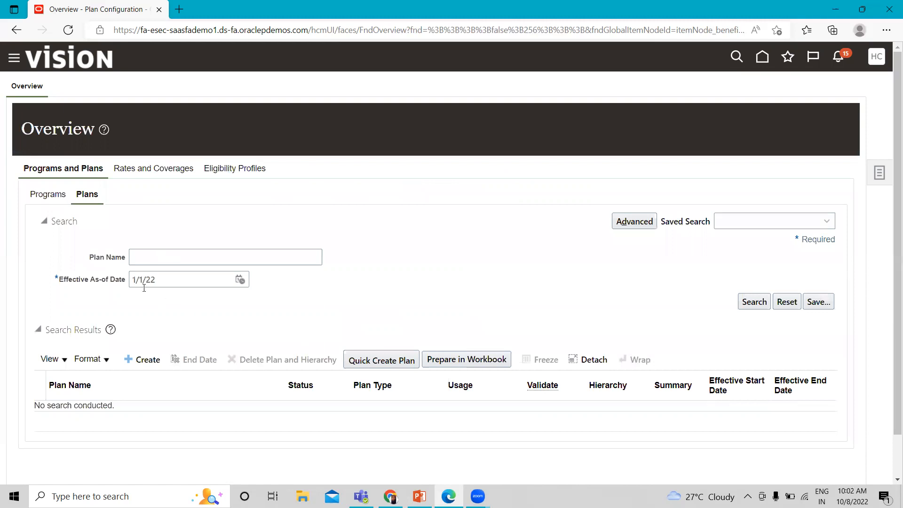
pyautogui.write('b')
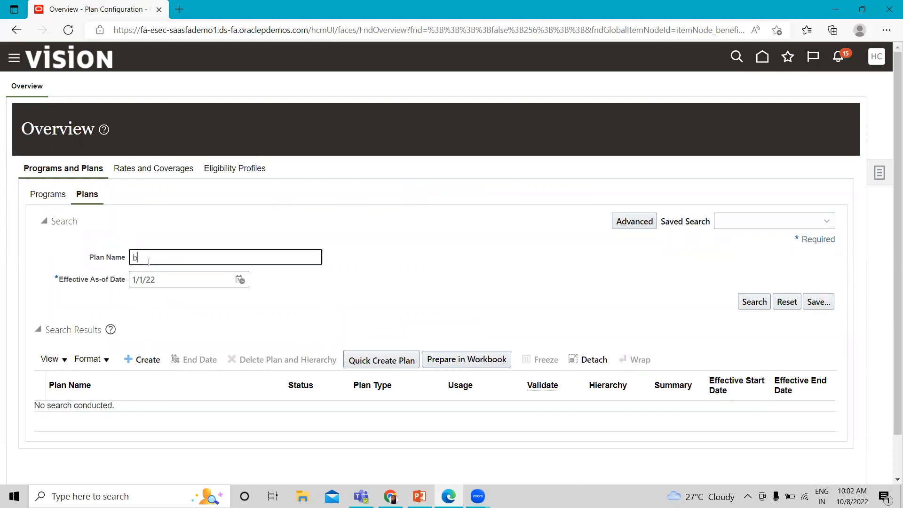
pyautogui.write('03')
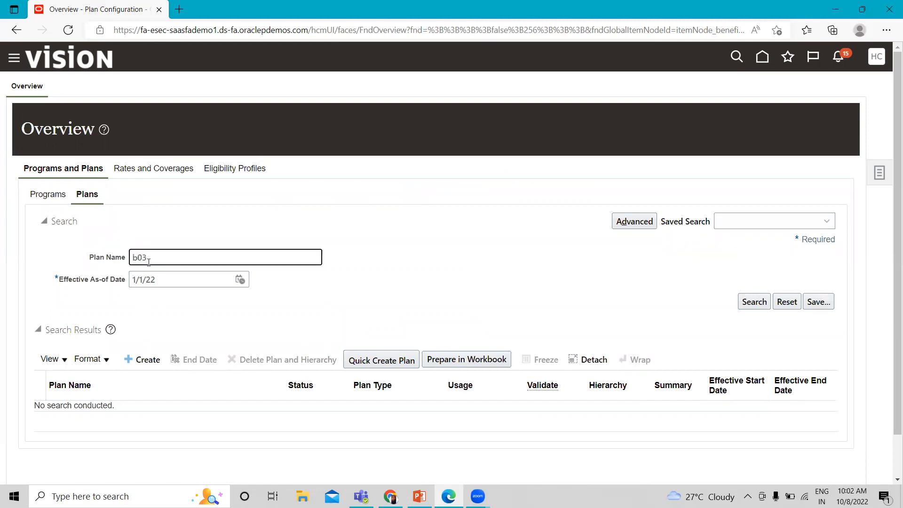
pyautogui.click(753, 301)
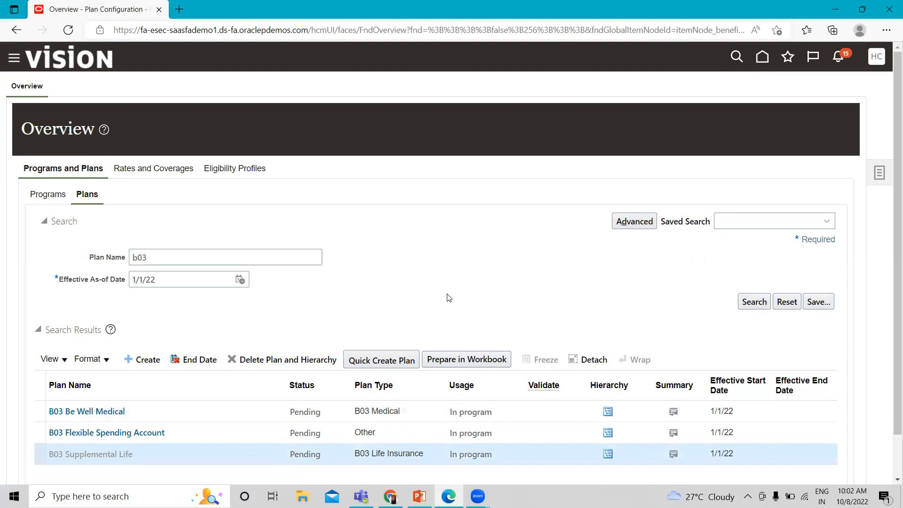
# Step: Put B03 Supplemental Life's basic details into Correct mode, leave status Pending, and cancel out
pyautogui.click(90, 454)
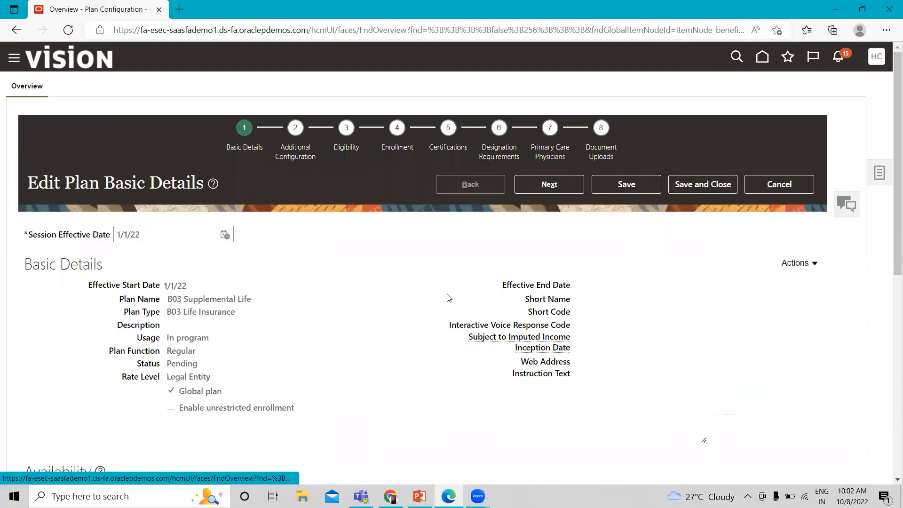
pyautogui.click(799, 262)
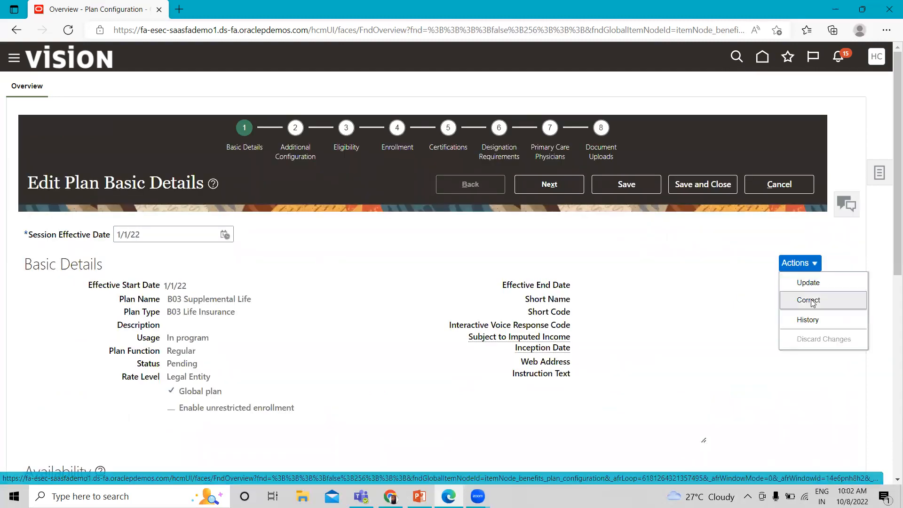
pyautogui.click(808, 300)
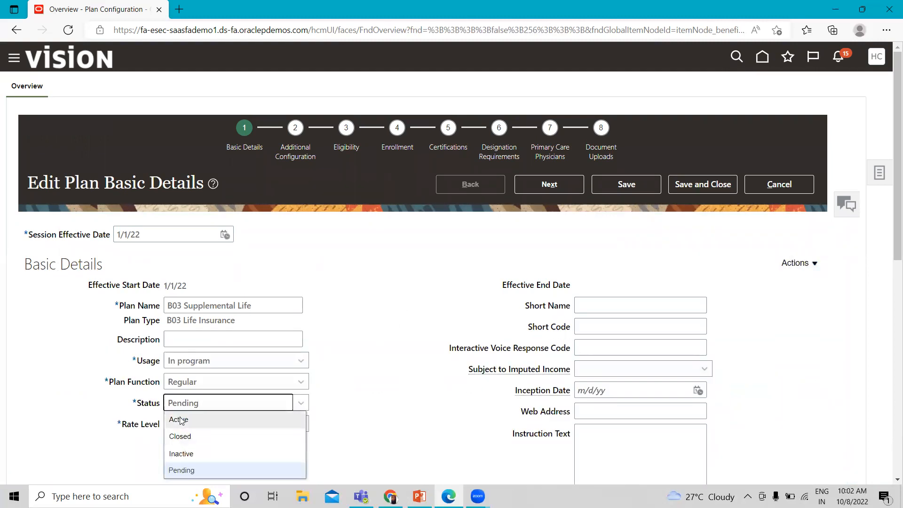
pyautogui.moveTo(190, 421)
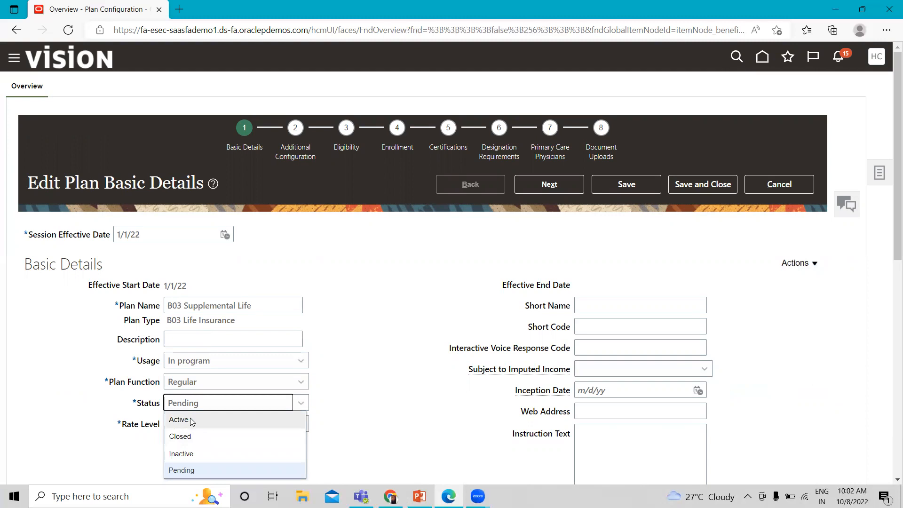
pyautogui.click(181, 470)
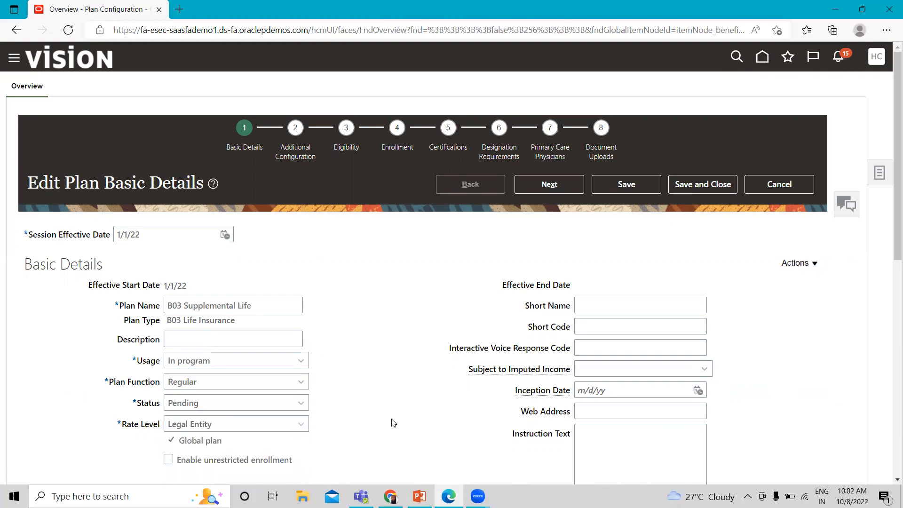
pyautogui.click(778, 184)
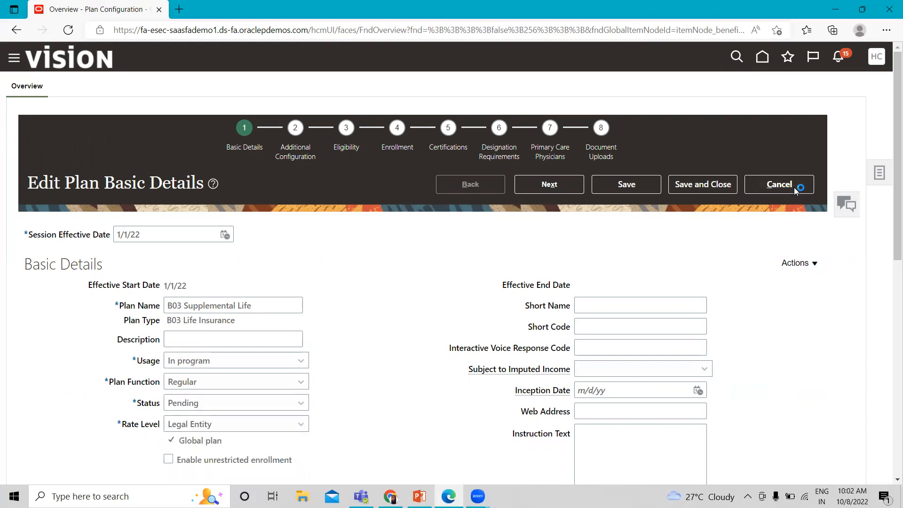
pyautogui.click(778, 184)
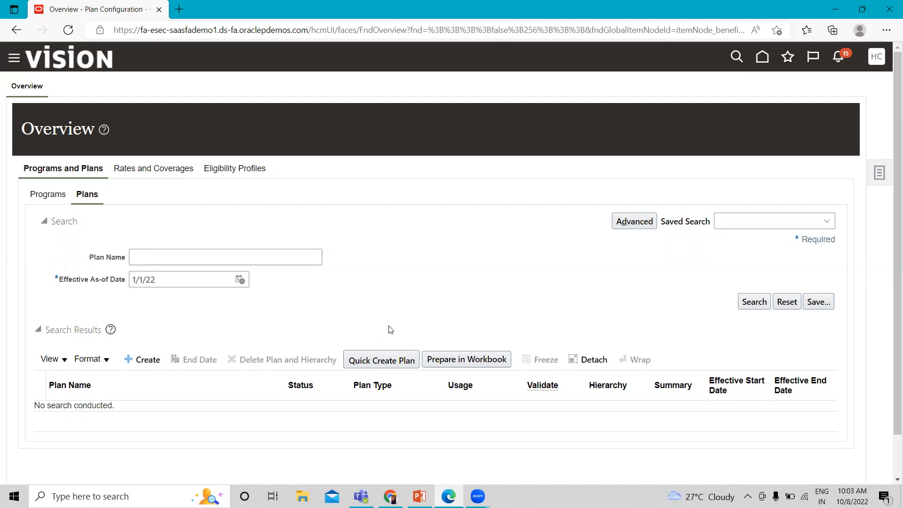
pyautogui.moveTo(70, 206)
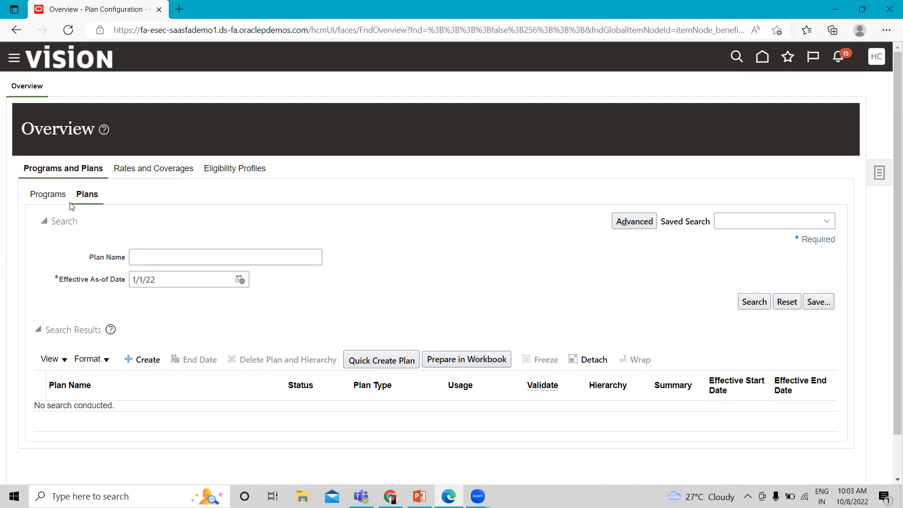
pyautogui.moveTo(764, 19)
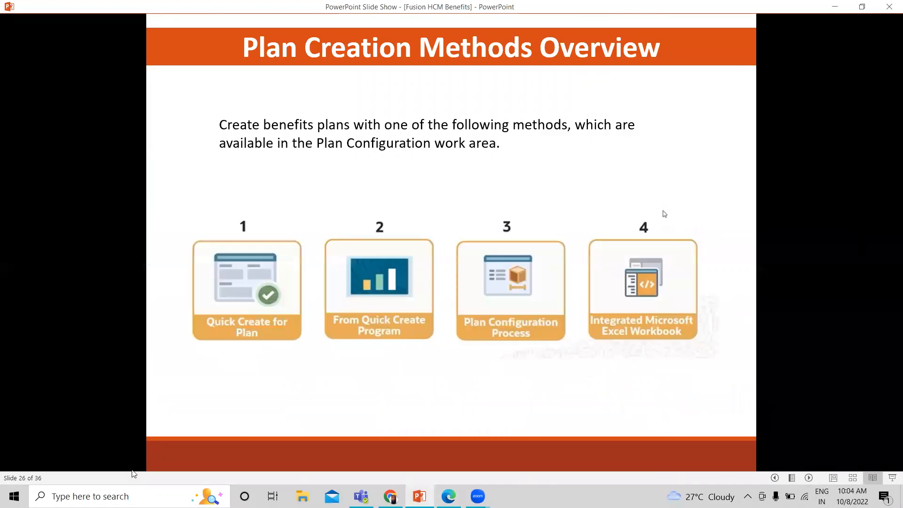
pyautogui.moveTo(241, 326)
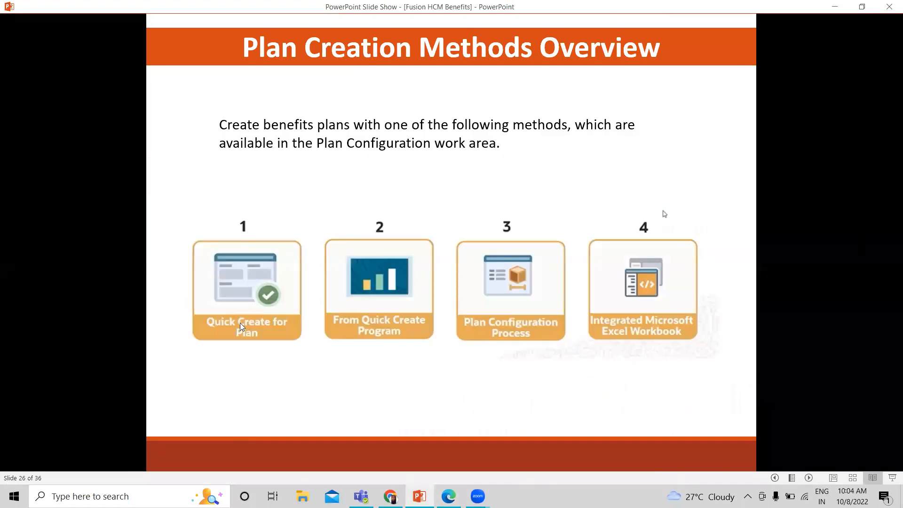
pyautogui.moveTo(250, 322)
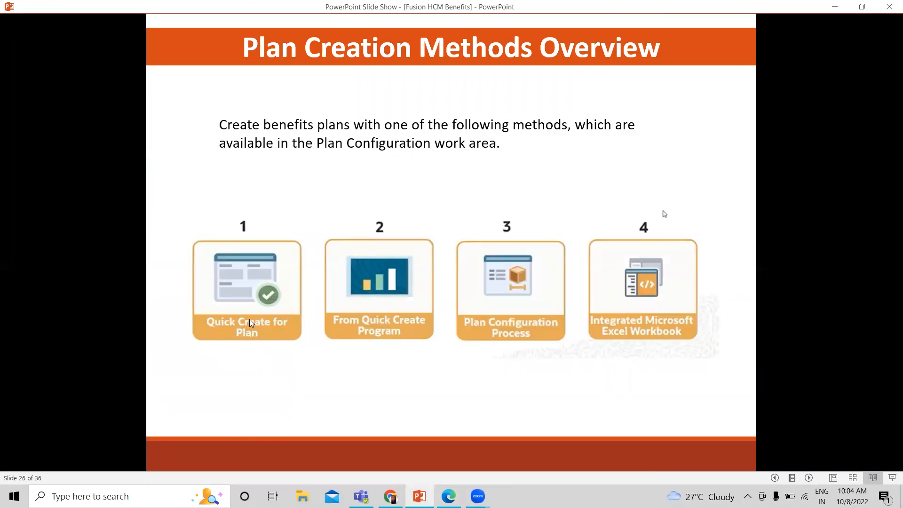
pyautogui.moveTo(288, 332)
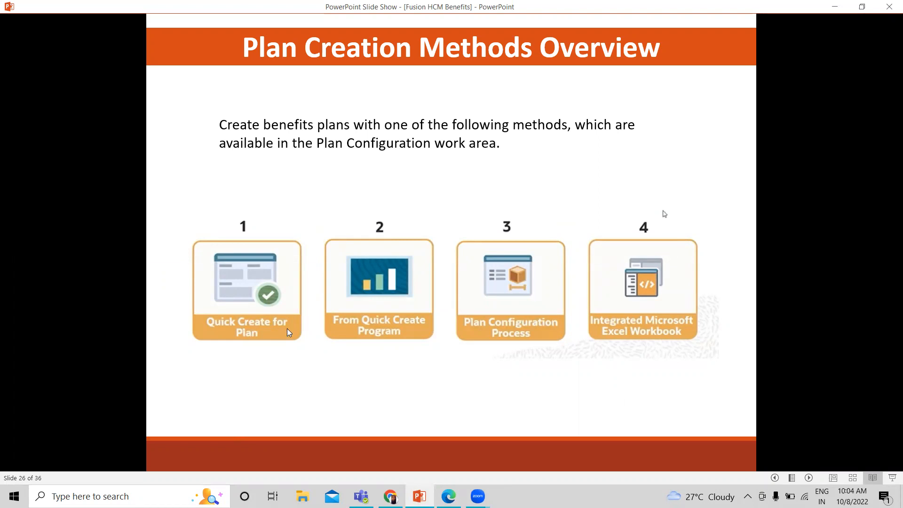
pyautogui.moveTo(363, 331)
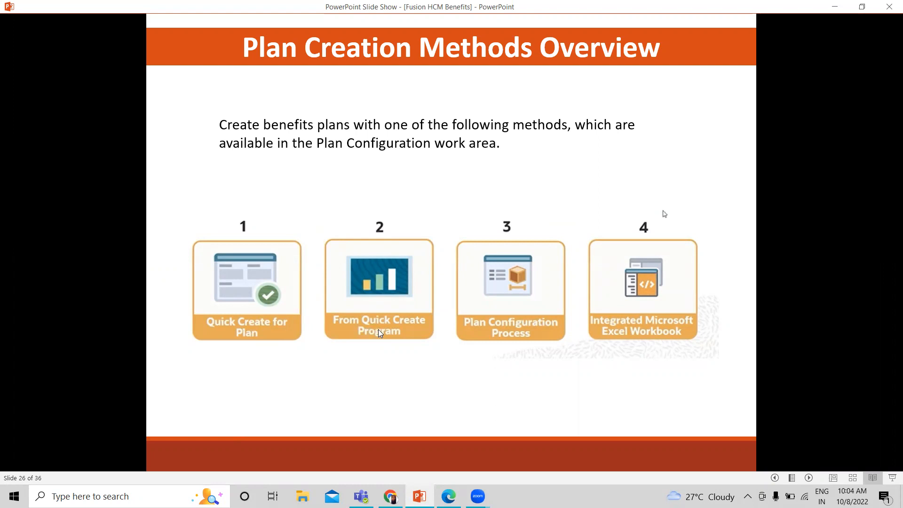
pyautogui.moveTo(519, 333)
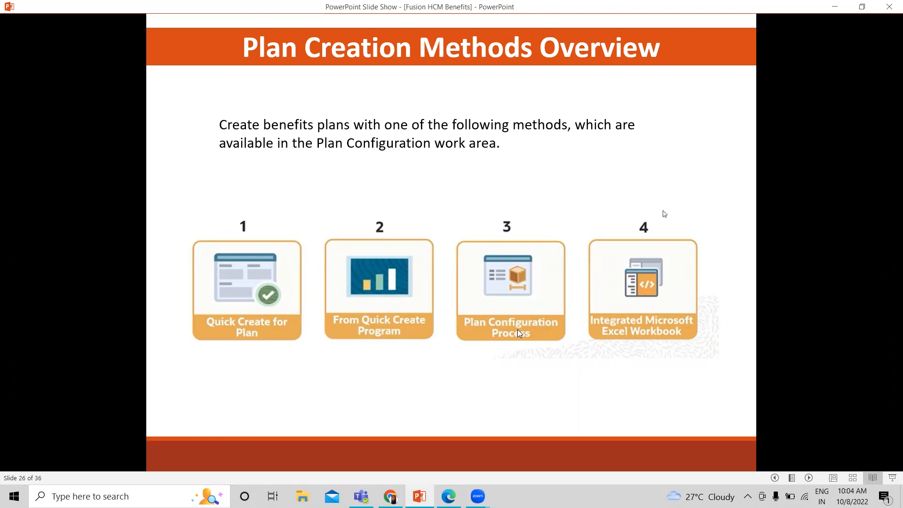
pyautogui.moveTo(523, 344)
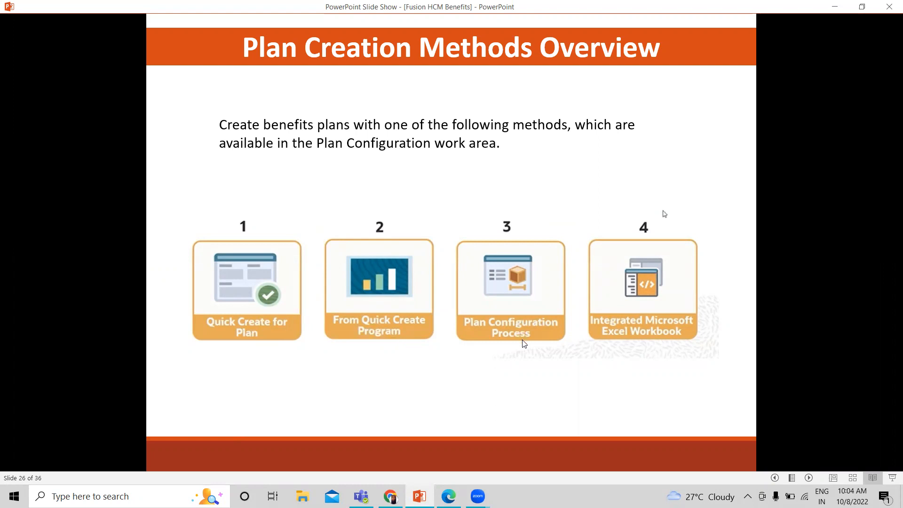
pyautogui.moveTo(448, 496)
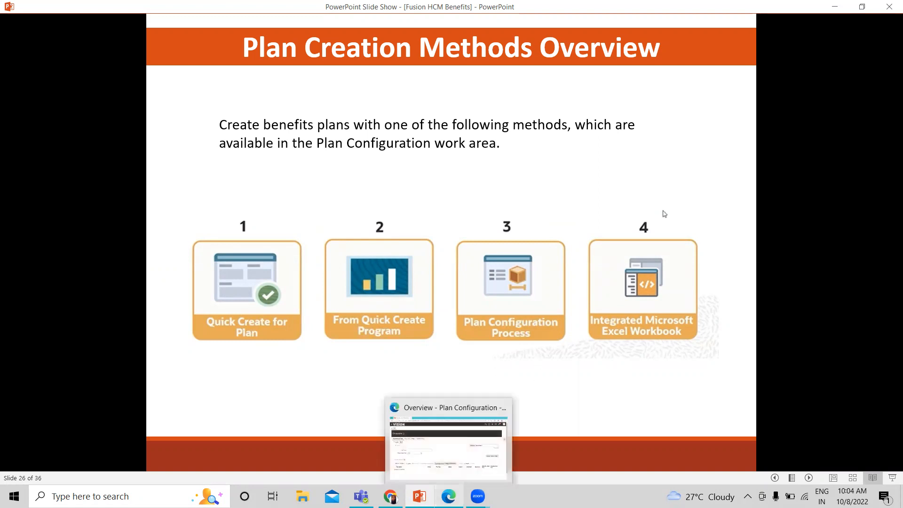
# Step: Switch from PowerPoint back to the Plan Configuration overview in the browser
pyautogui.click(448, 440)
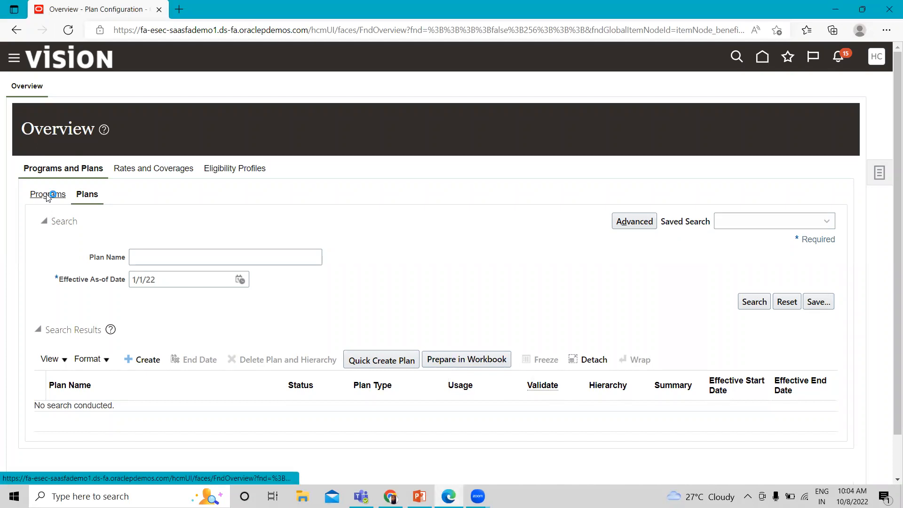
# Step: Start Quick Create Program from the Programs list and begin creating a plan under Plans in Programs
pyautogui.click(48, 194)
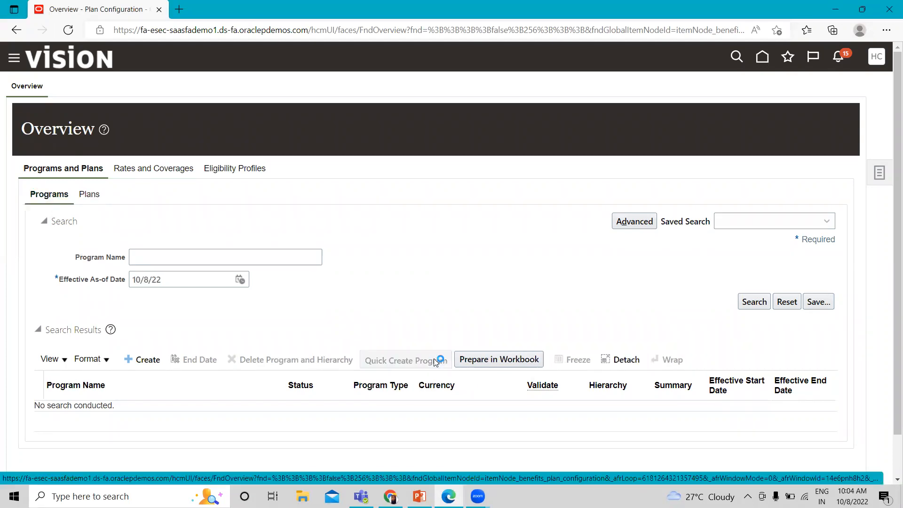
pyautogui.click(402, 360)
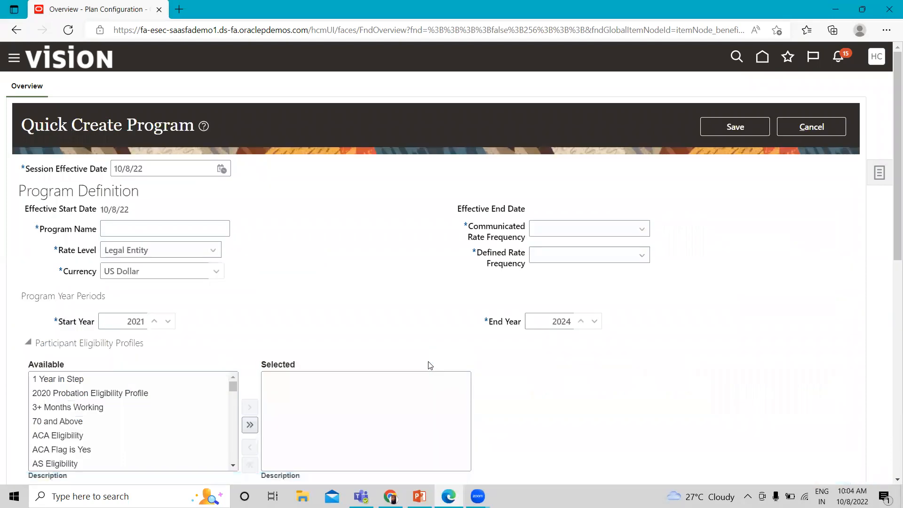
pyautogui.scroll(-3)
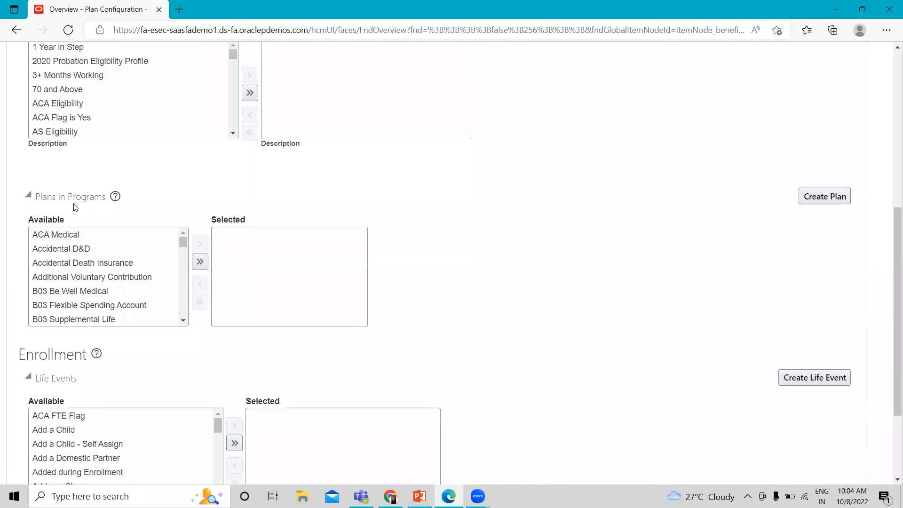
pyautogui.moveTo(824, 197)
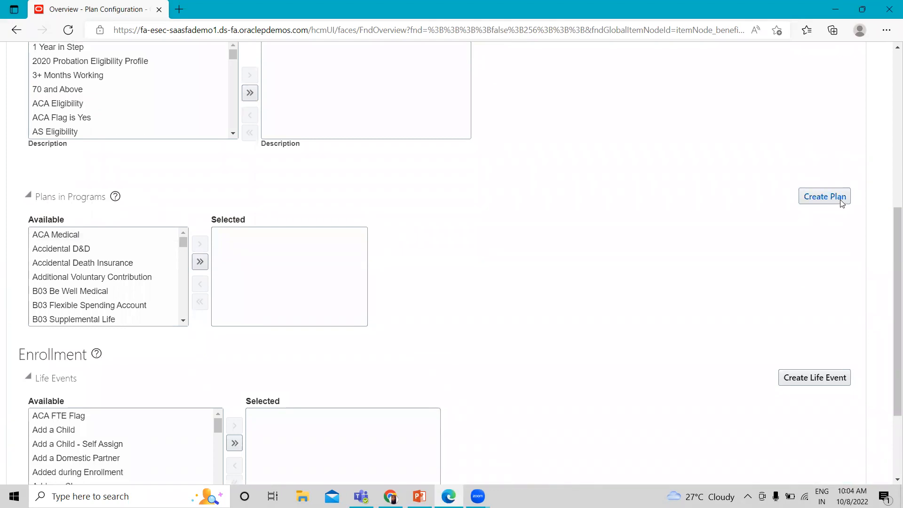
pyautogui.moveTo(836, 199)
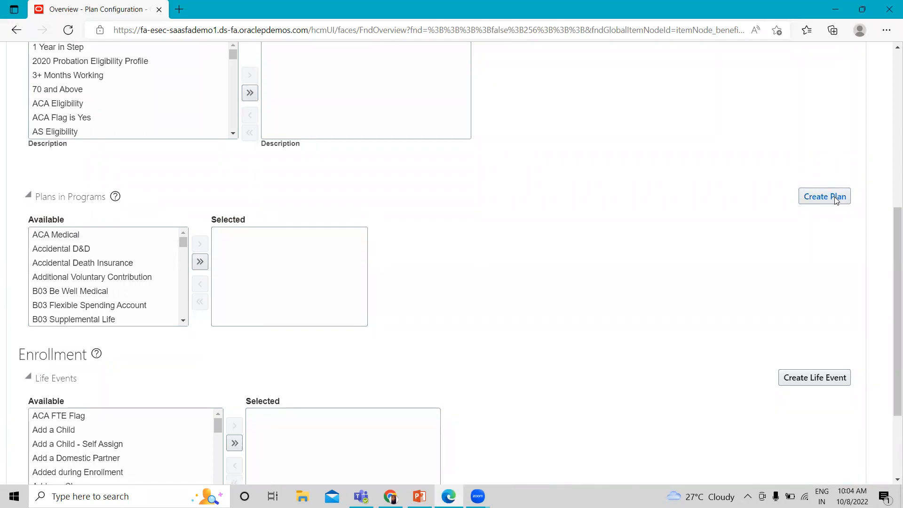
pyautogui.click(824, 196)
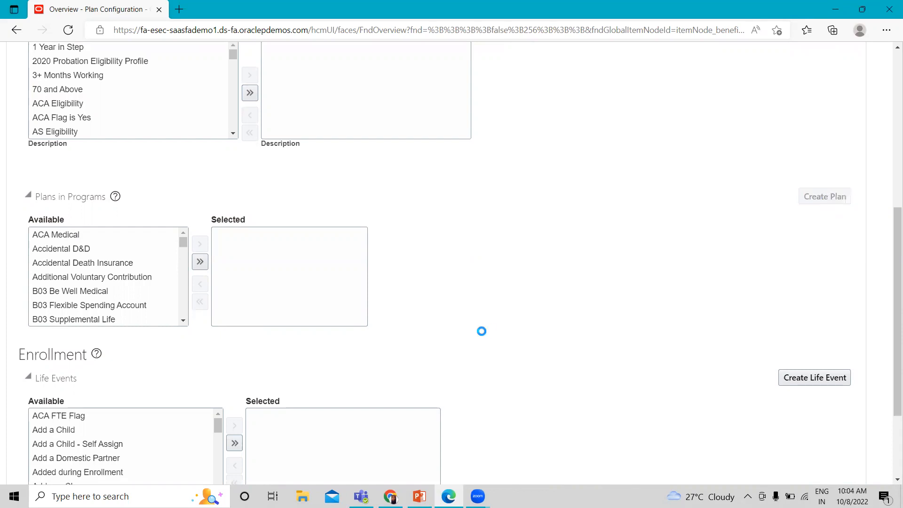
# Step: Cancel the Create Plan Basic Details dialog, then cancel the Quick Create Program form
pyautogui.click(823, 196)
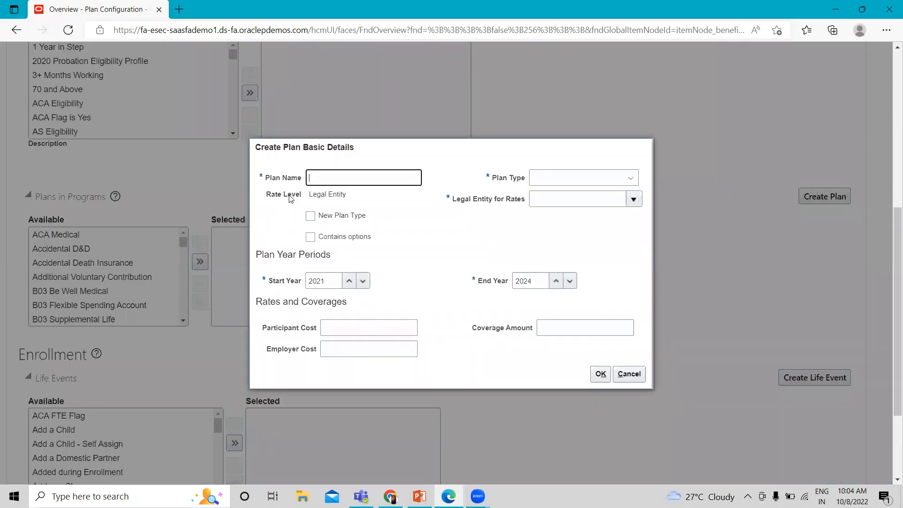
pyautogui.moveTo(483, 316)
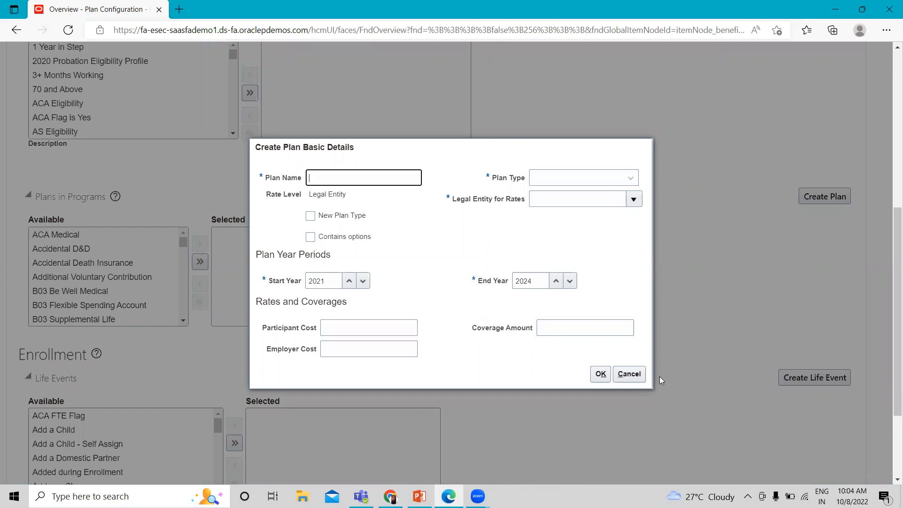
pyautogui.moveTo(629, 373)
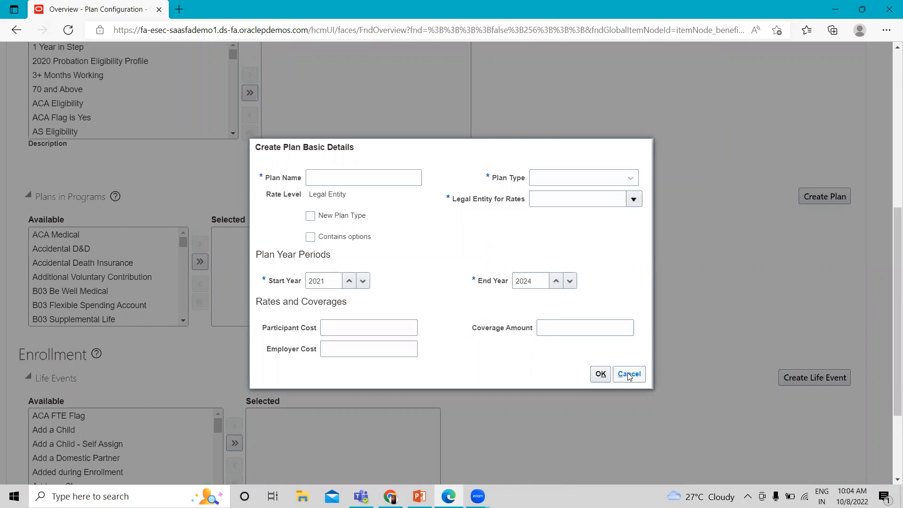
pyautogui.click(628, 374)
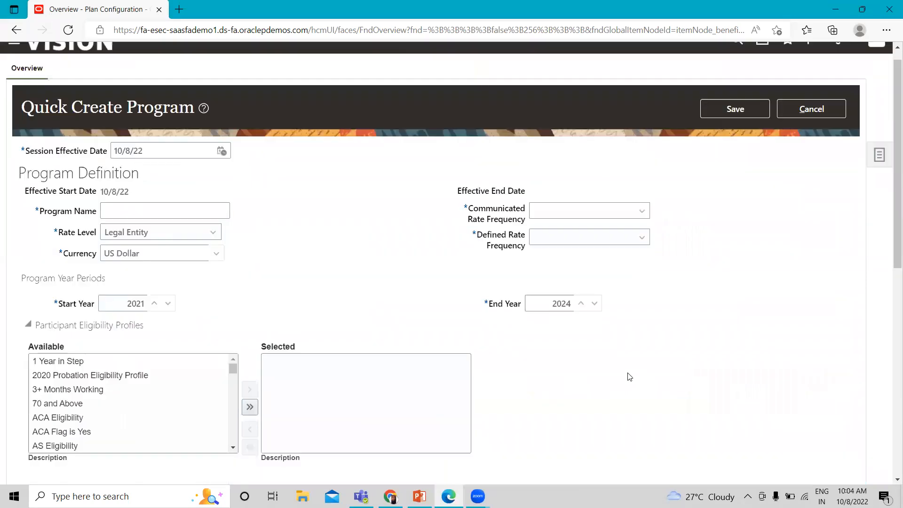
pyautogui.scroll(3)
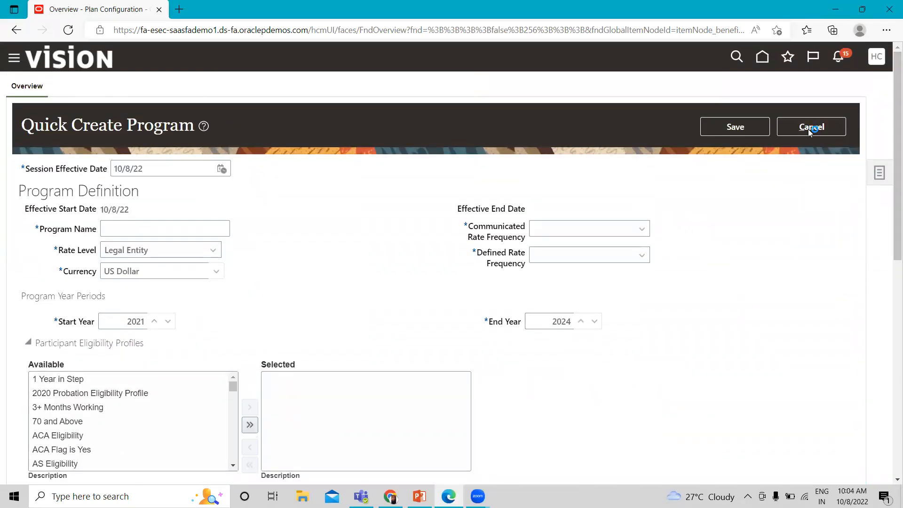
pyautogui.click(811, 127)
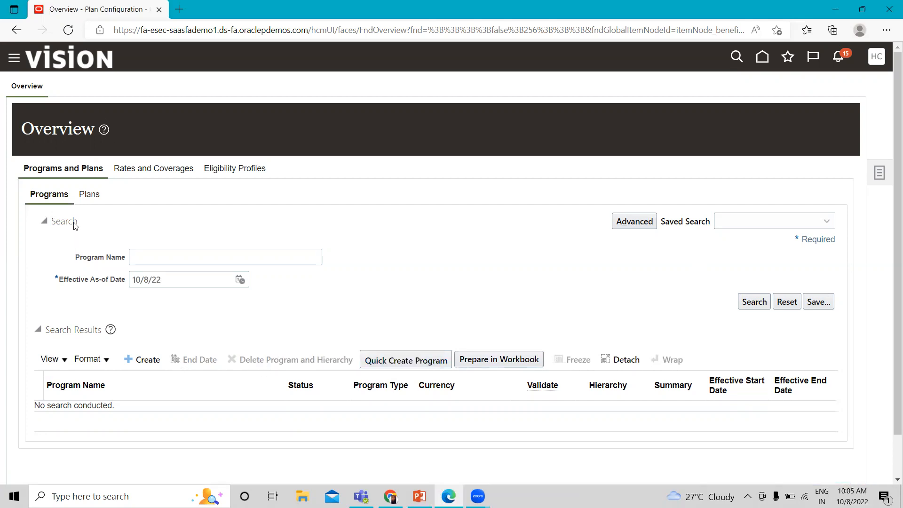
# Step: From the Plans list, launch Create to reach the guided plan flow's Basic Details step
pyautogui.click(86, 194)
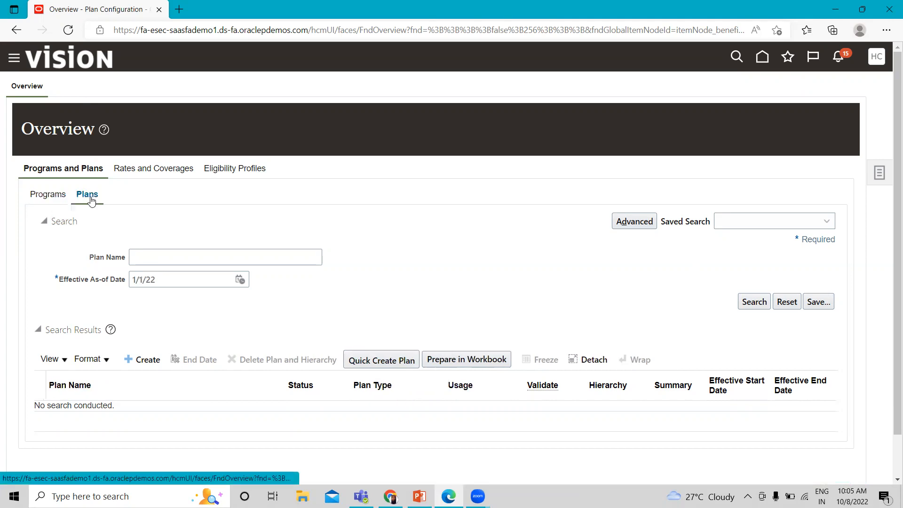
pyautogui.moveTo(150, 358)
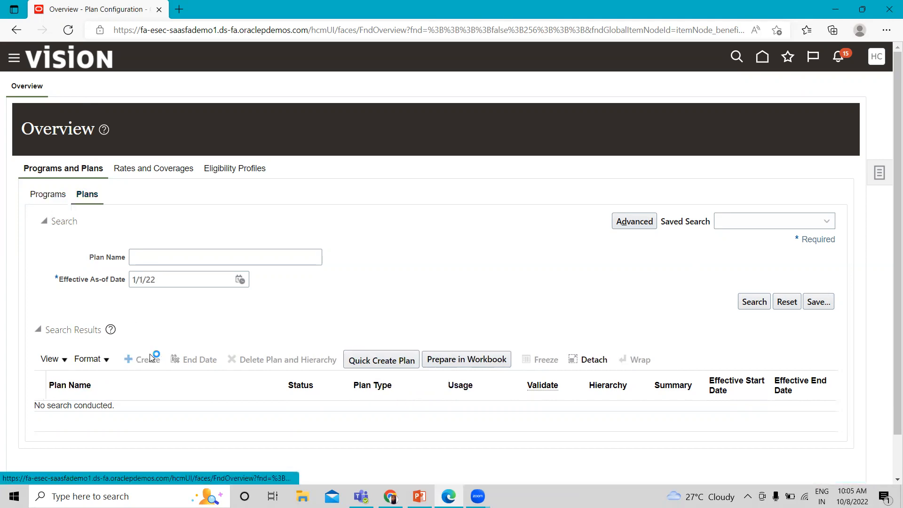
pyautogui.click(140, 360)
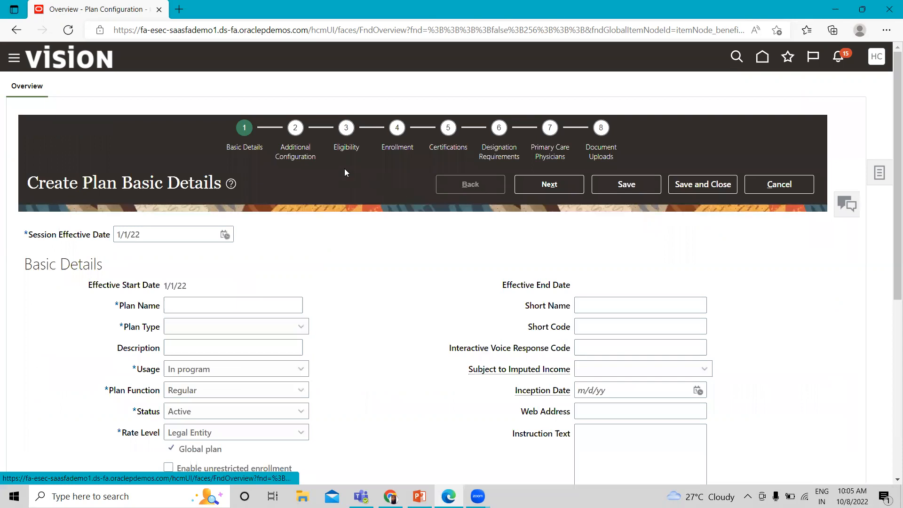
pyautogui.moveTo(529, 160)
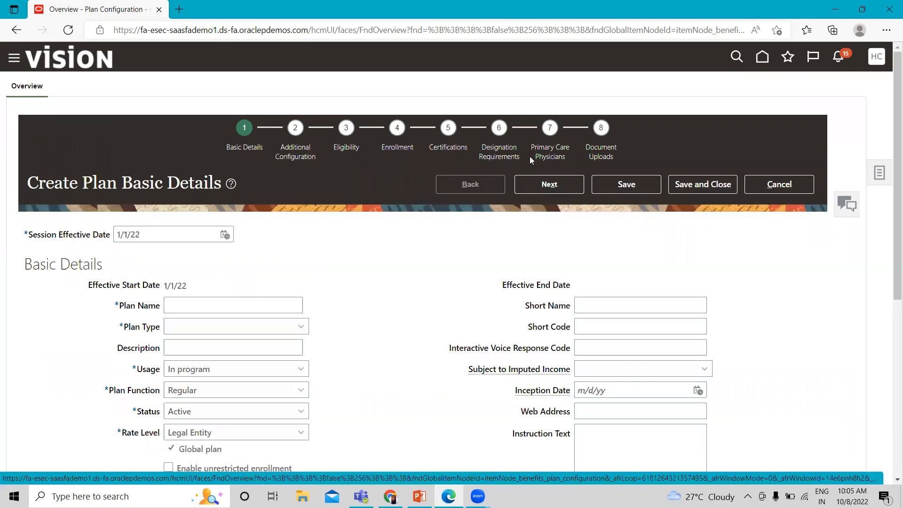
pyautogui.moveTo(249, 160)
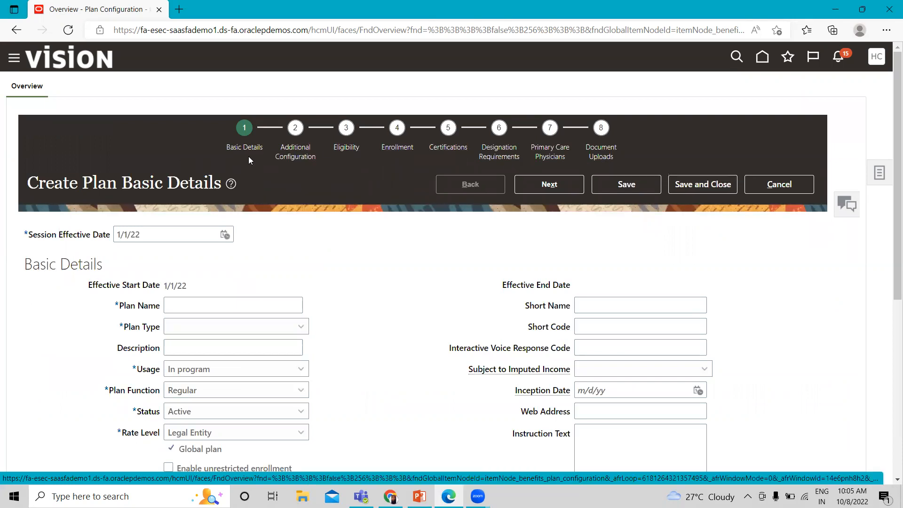
pyautogui.moveTo(368, 163)
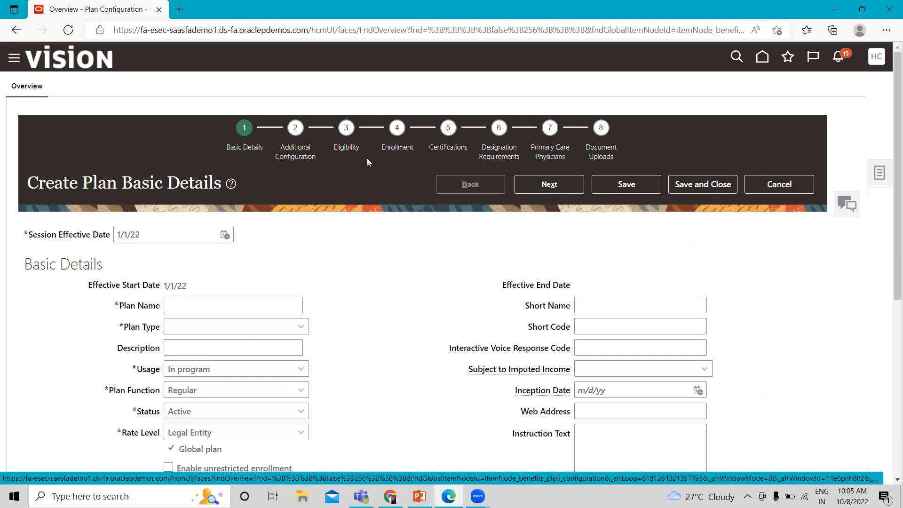
pyautogui.moveTo(448, 132)
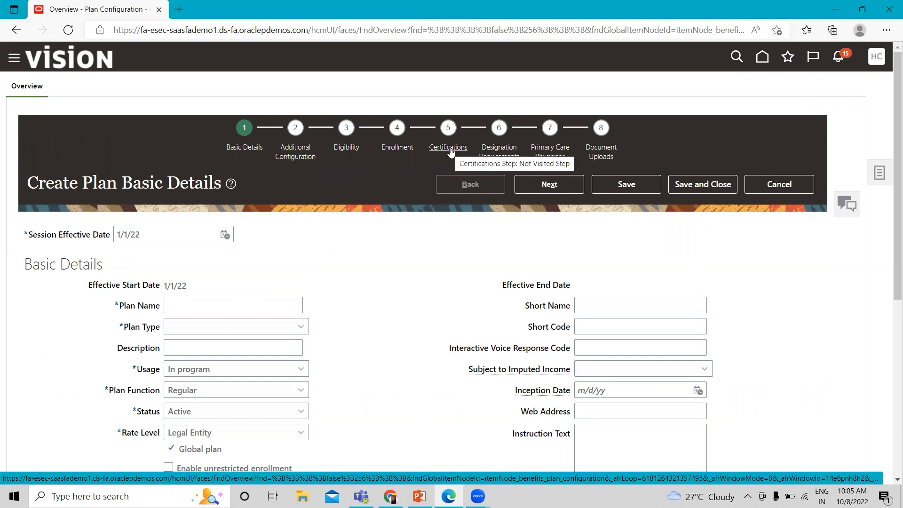
pyautogui.moveTo(498, 163)
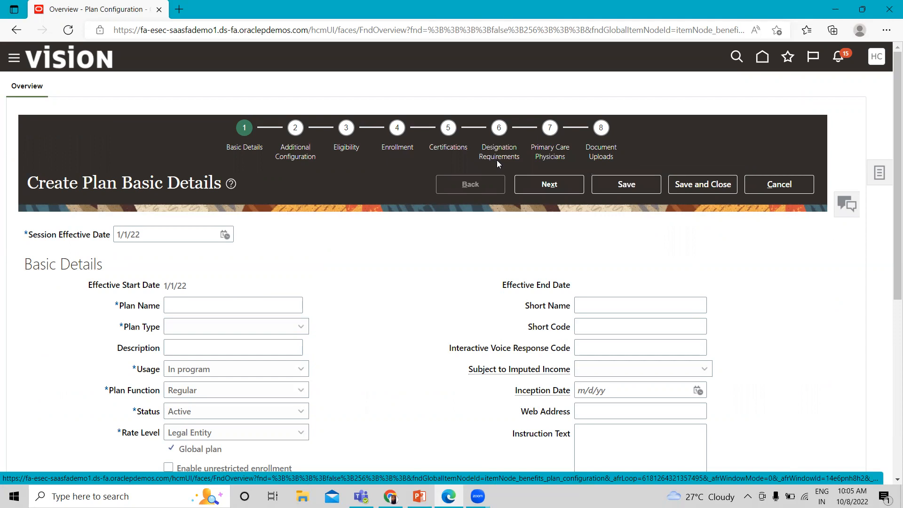
pyautogui.moveTo(327, 270)
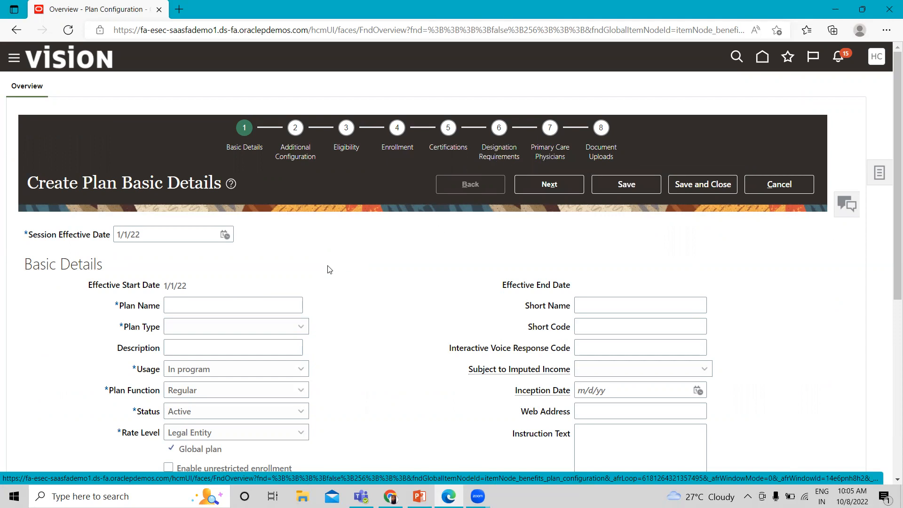
pyautogui.moveTo(408, 422)
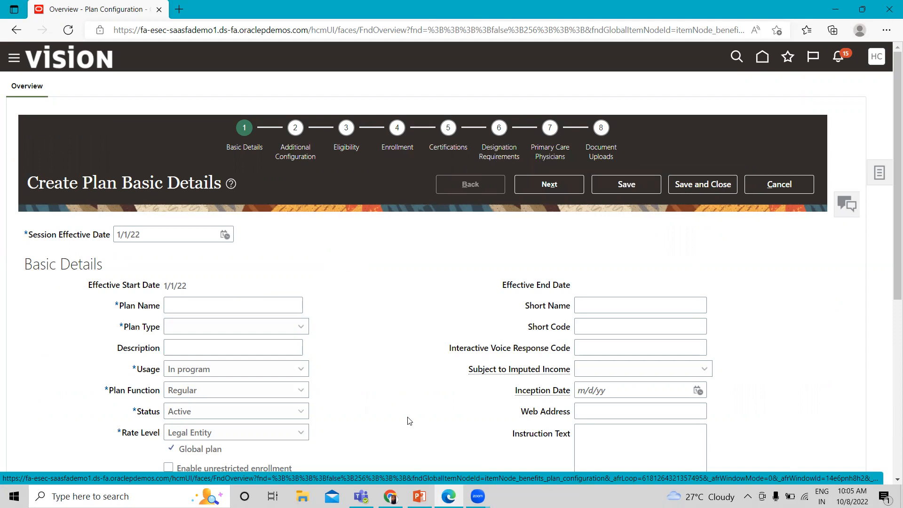
pyautogui.click(420, 495)
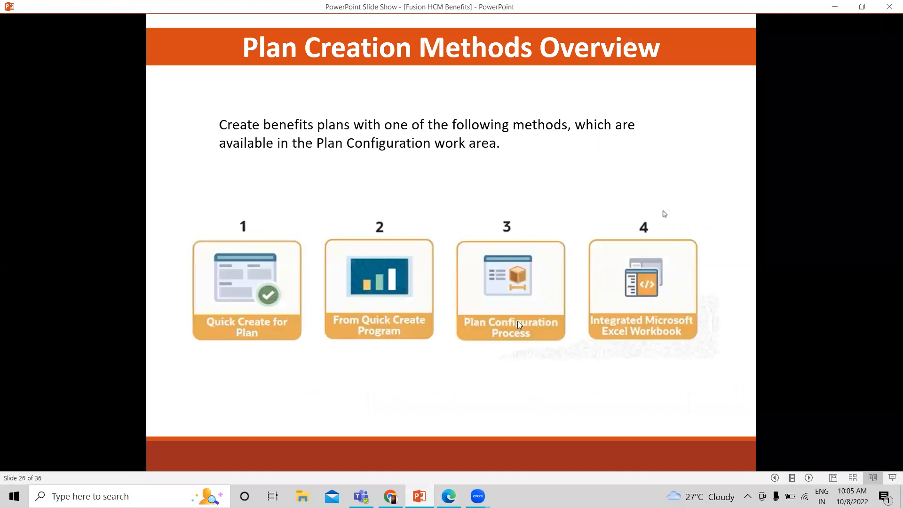
pyautogui.click(448, 496)
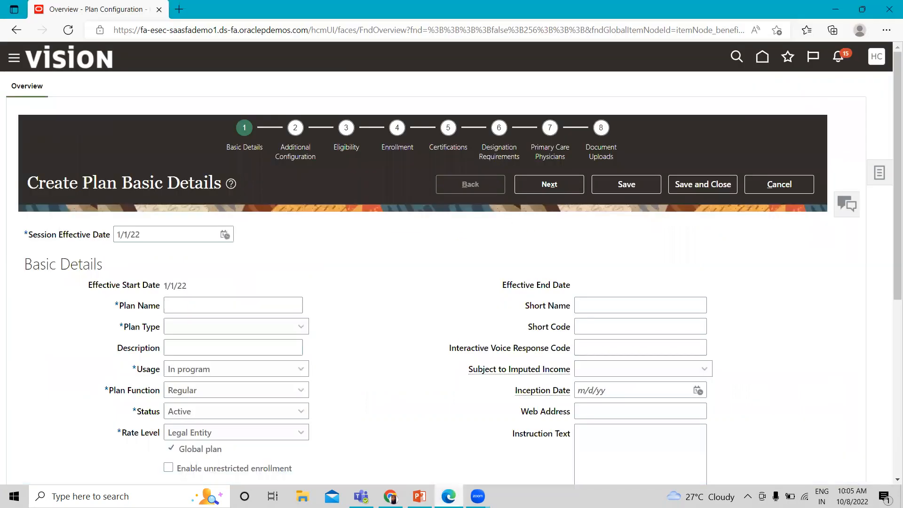
pyautogui.moveTo(326, 373)
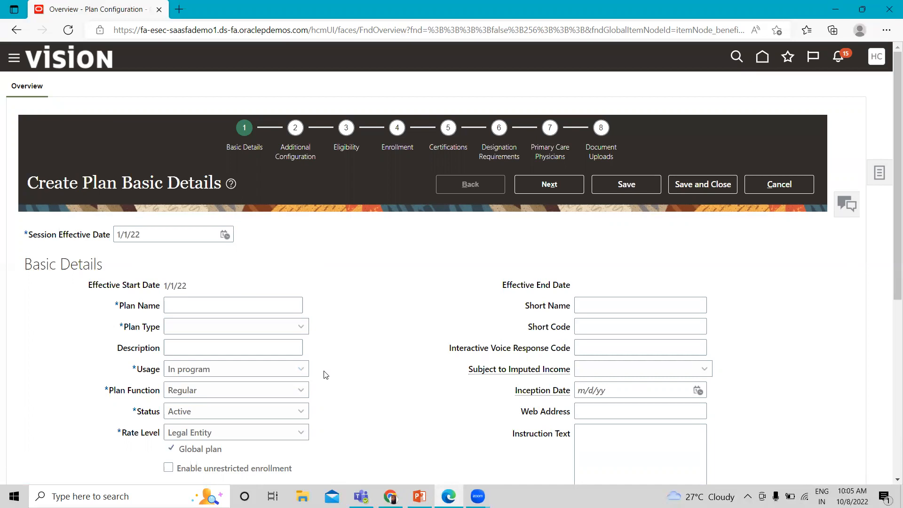
pyautogui.moveTo(314, 122)
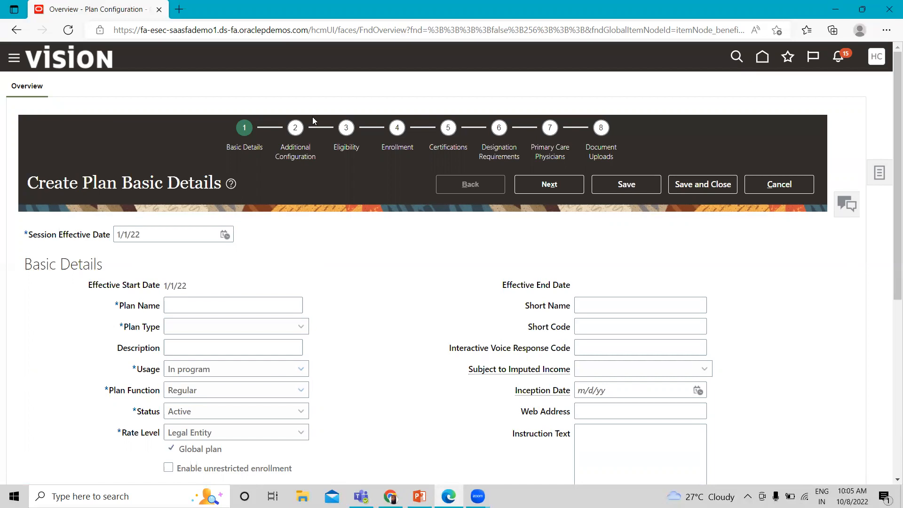